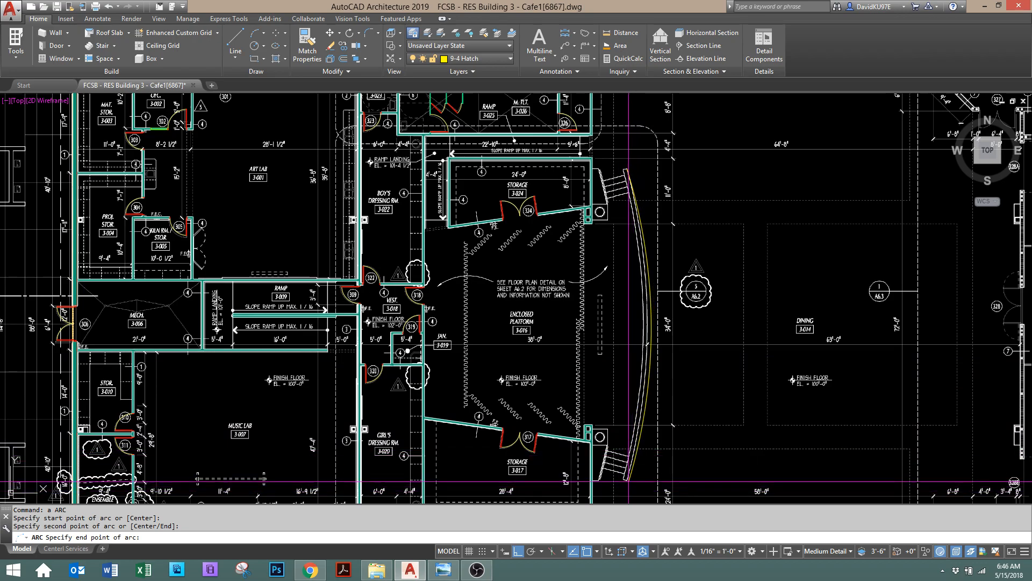
- Cancel the unfinished arc and select the curved object along the platform edge to erase
key("Escape")
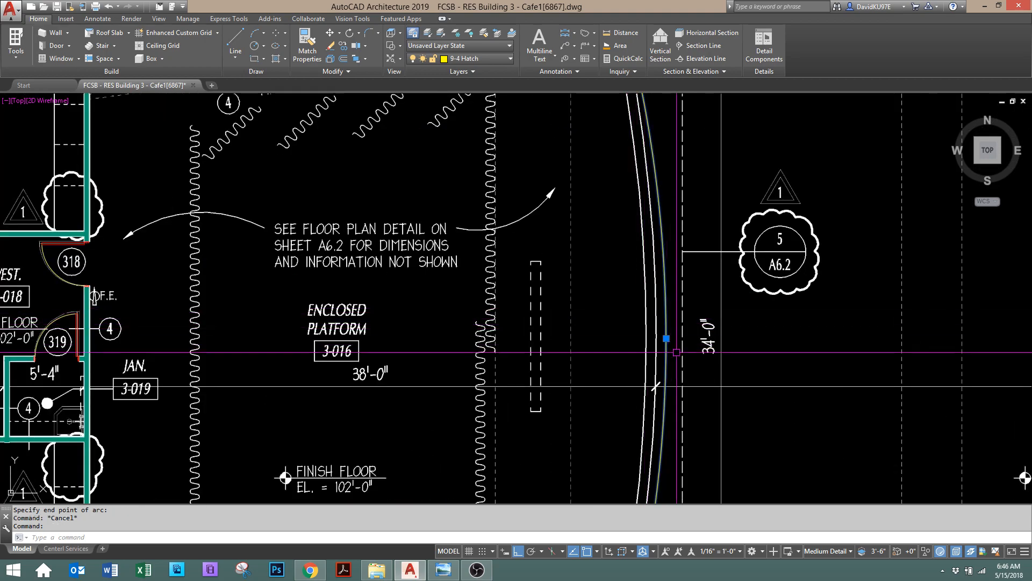
left_click(667, 339)
type("E")
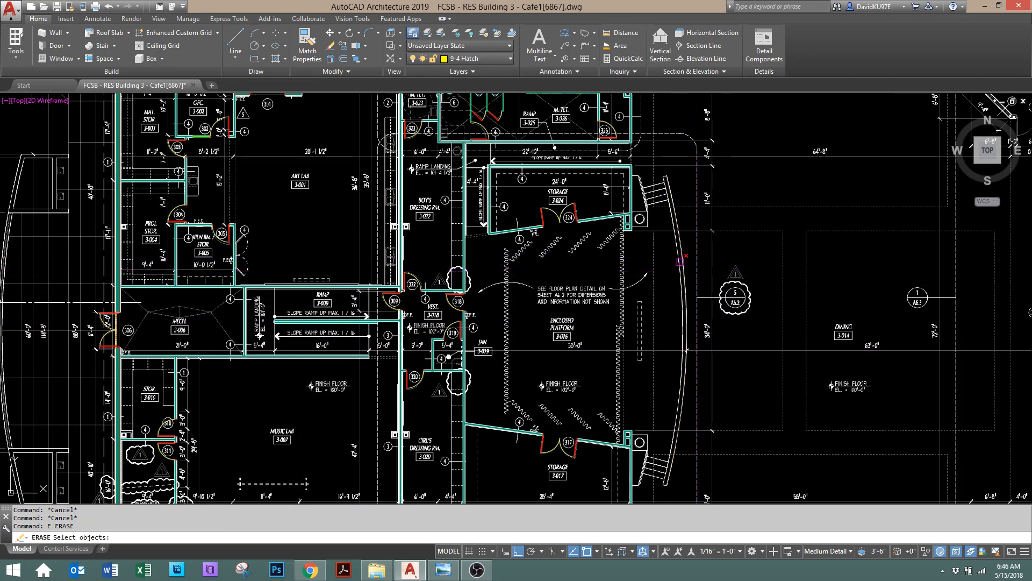
left_click(678, 263)
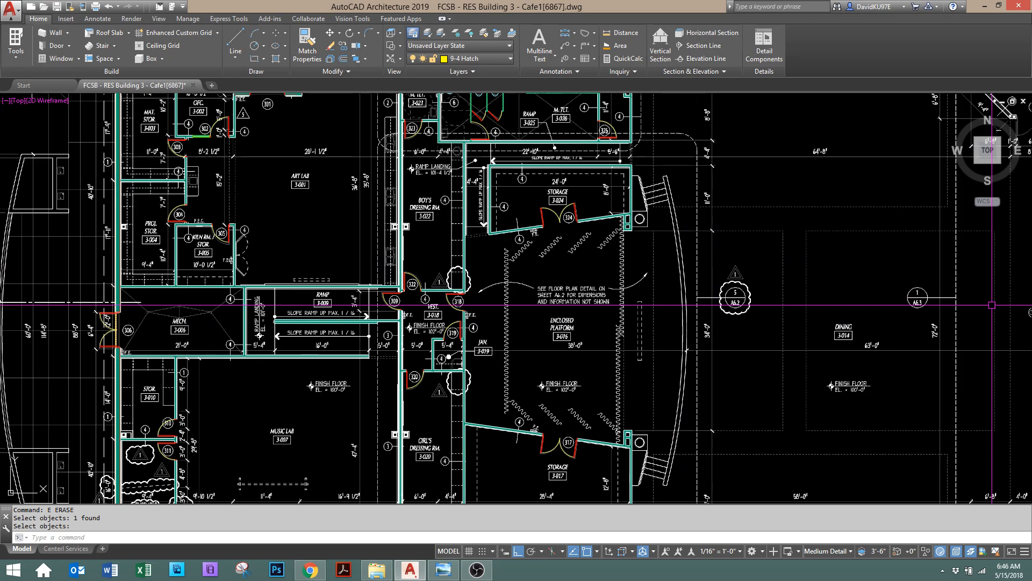
- Finish the erase and draw a curved CMU-8 wall along the platform's front edge
left_click(56, 34)
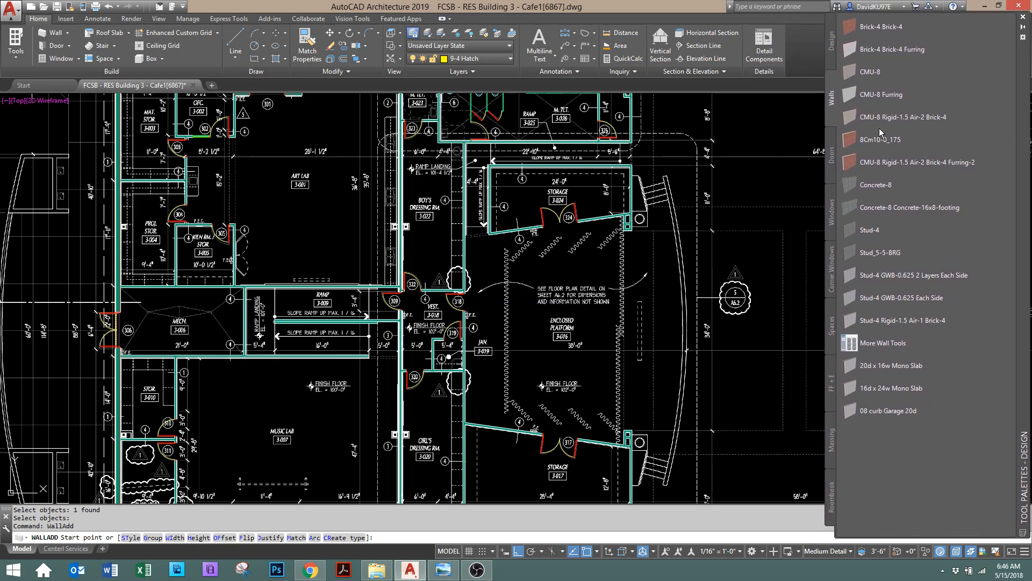
mouse_move(882, 71)
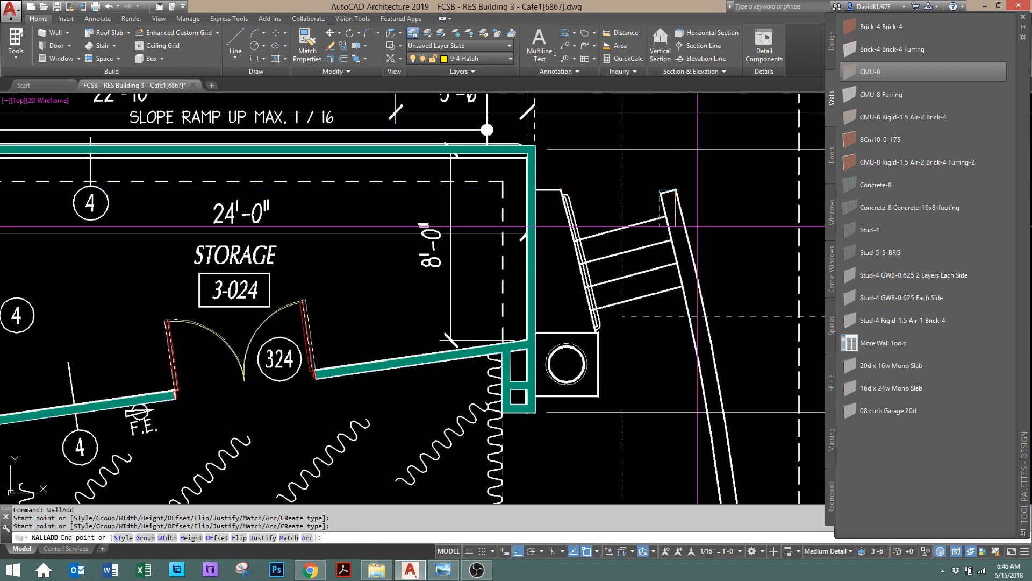
scroll("down", 3)
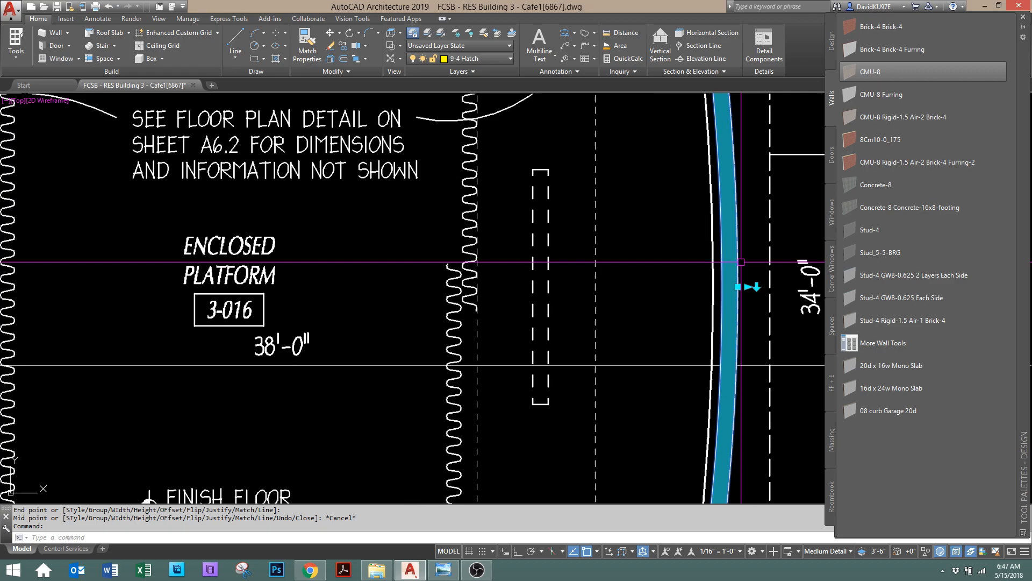
left_click(741, 286)
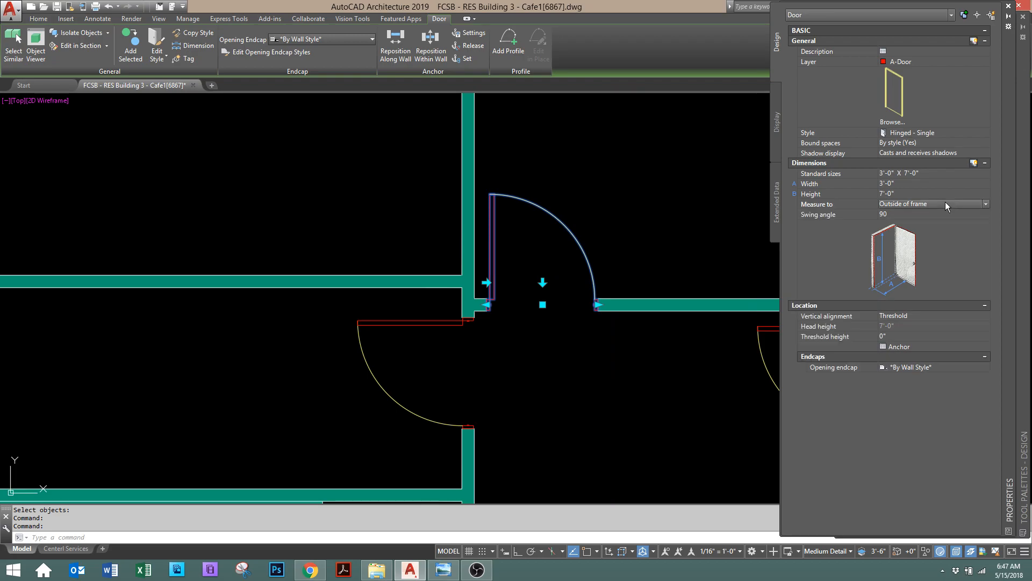
mouse_move(807, 204)
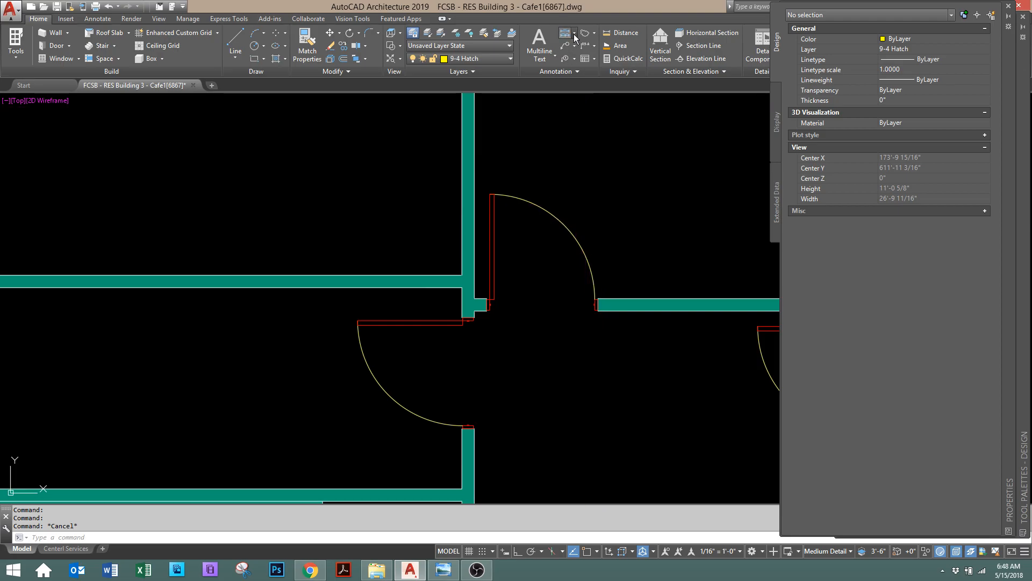
- Dimension the single door's 3'-0" leaf and set it to measure inside of frame
left_click(565, 33)
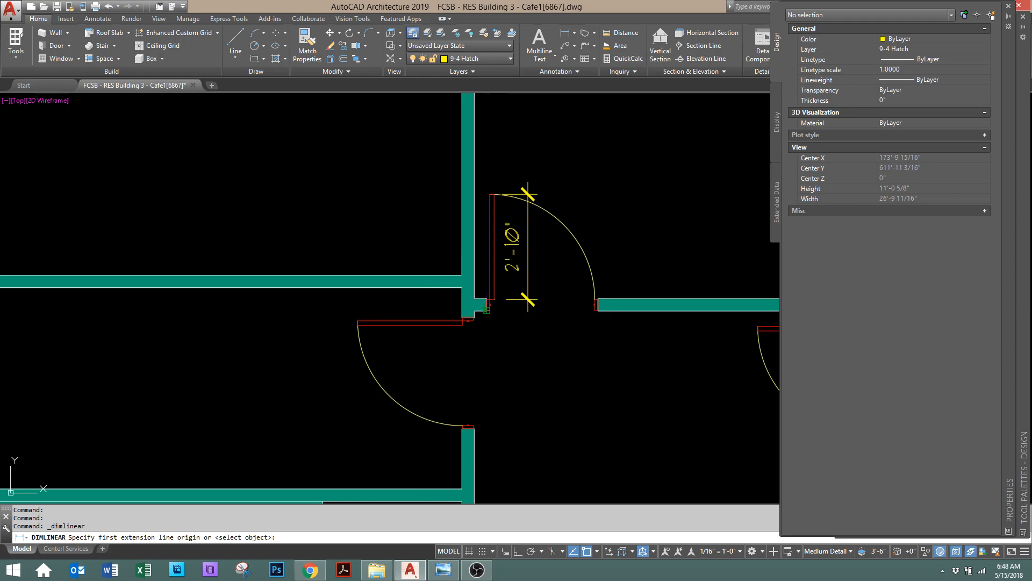
left_click(582, 366)
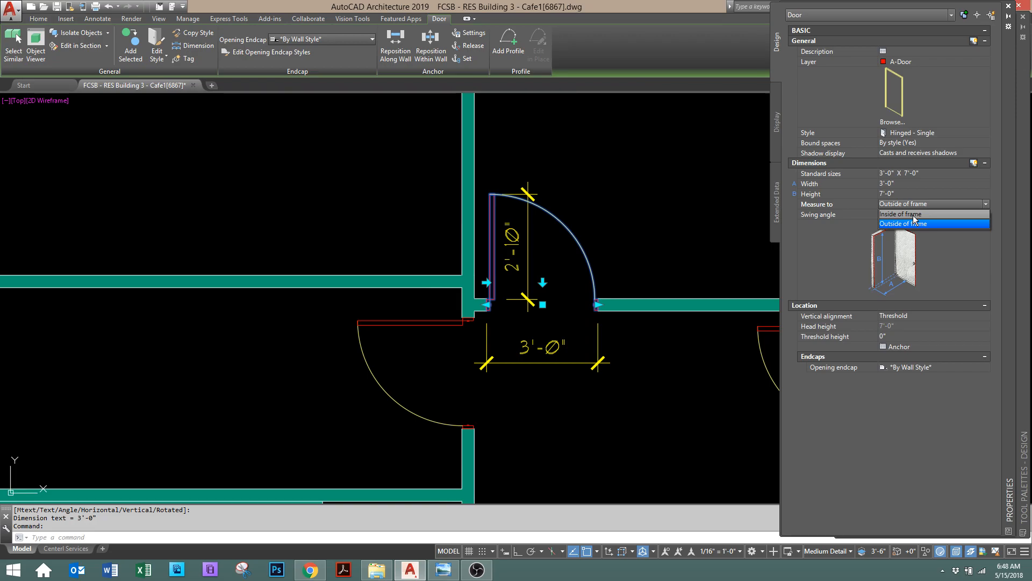
left_click(901, 214)
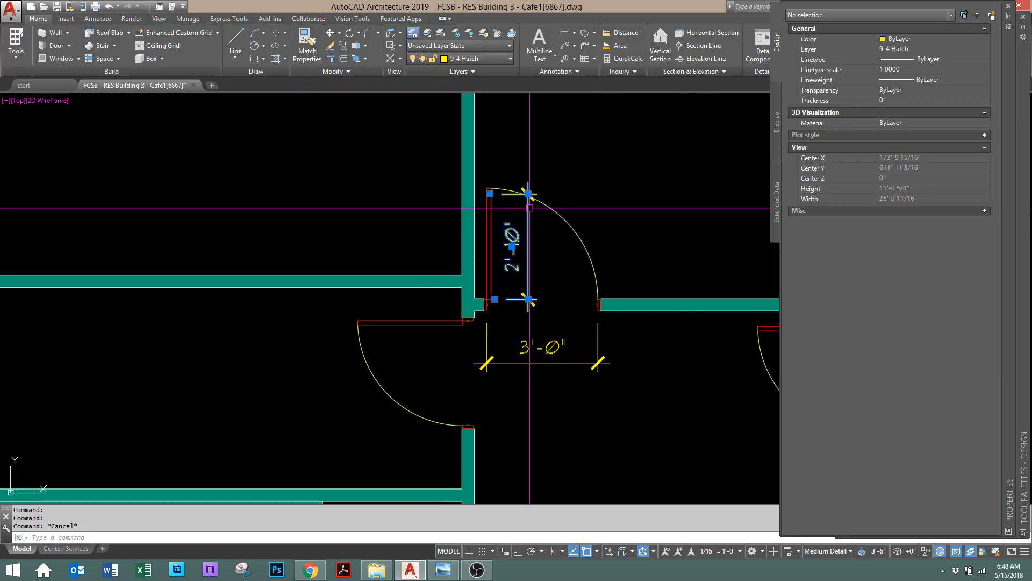
- Grip-stretch the width dimension to the frame so it reads 3'-2"
left_click(490, 194)
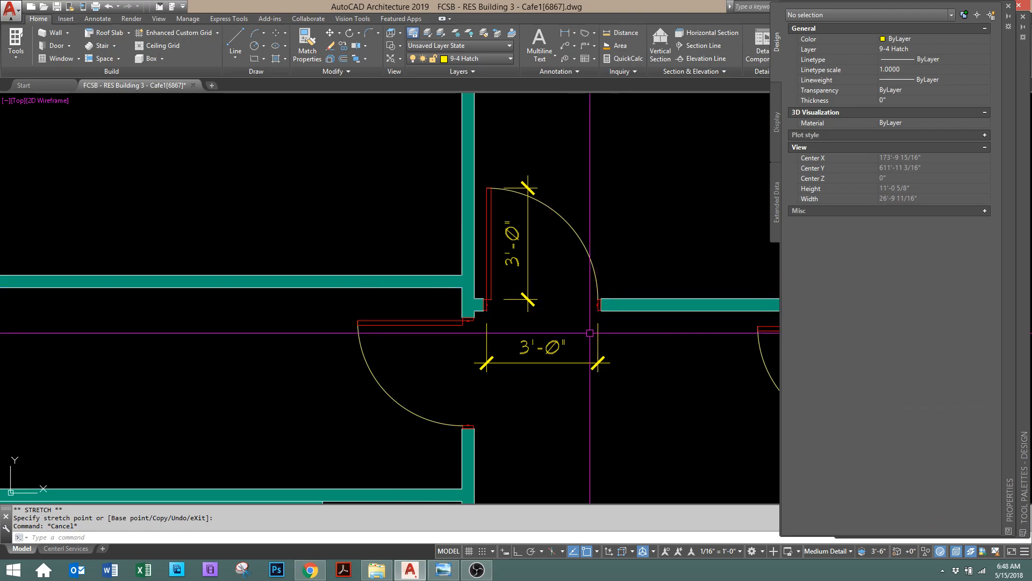
left_click(540, 345)
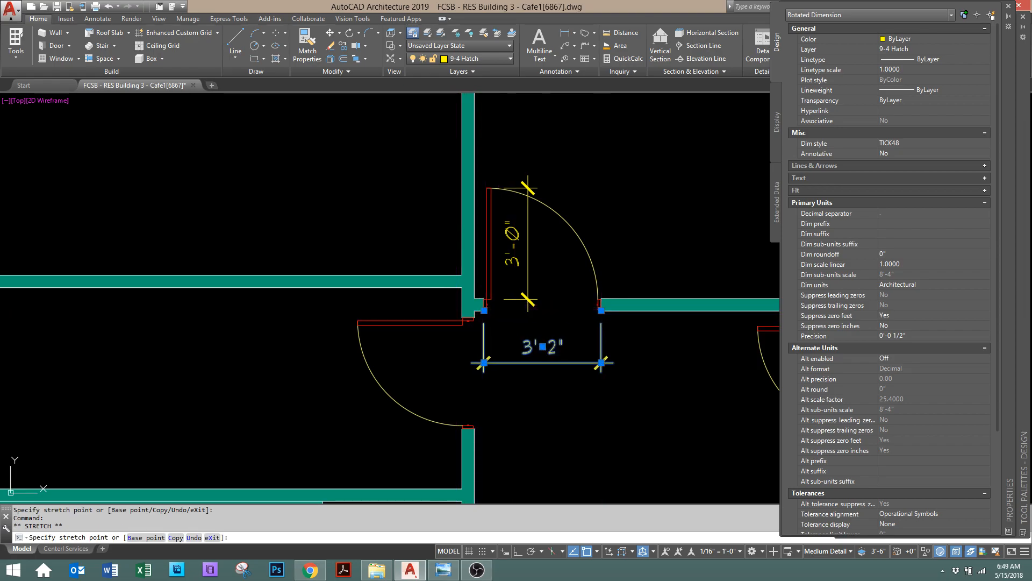
key("Escape")
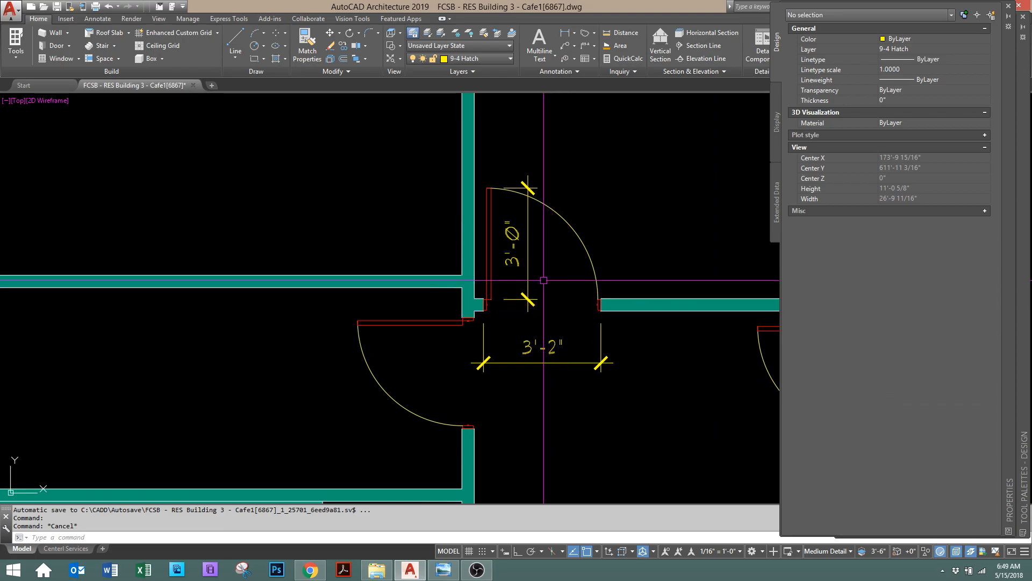
scroll("down", 3)
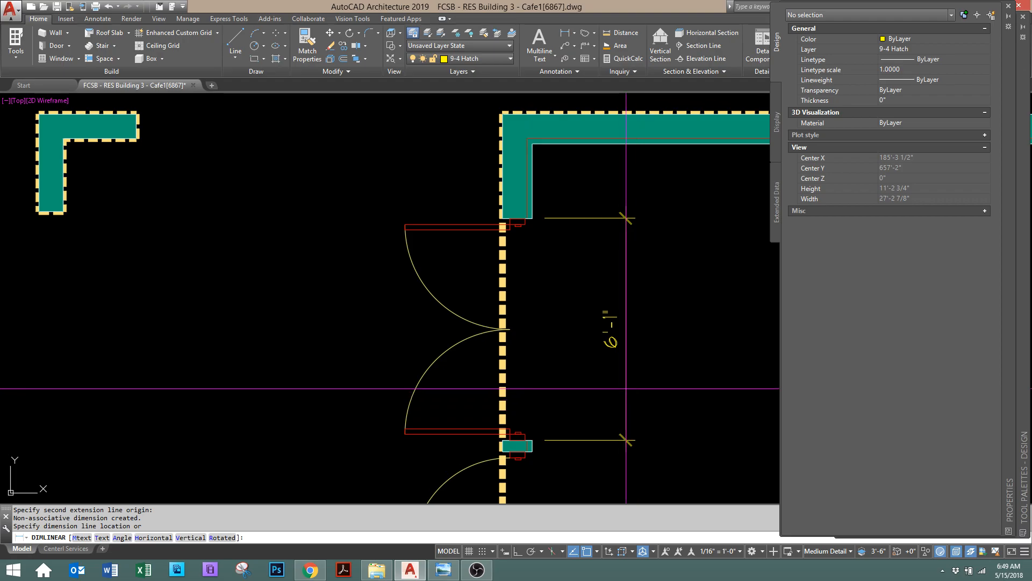
- Check the double door's 6'-1" opening dimension and keep its double exterior style
left_click(622, 395)
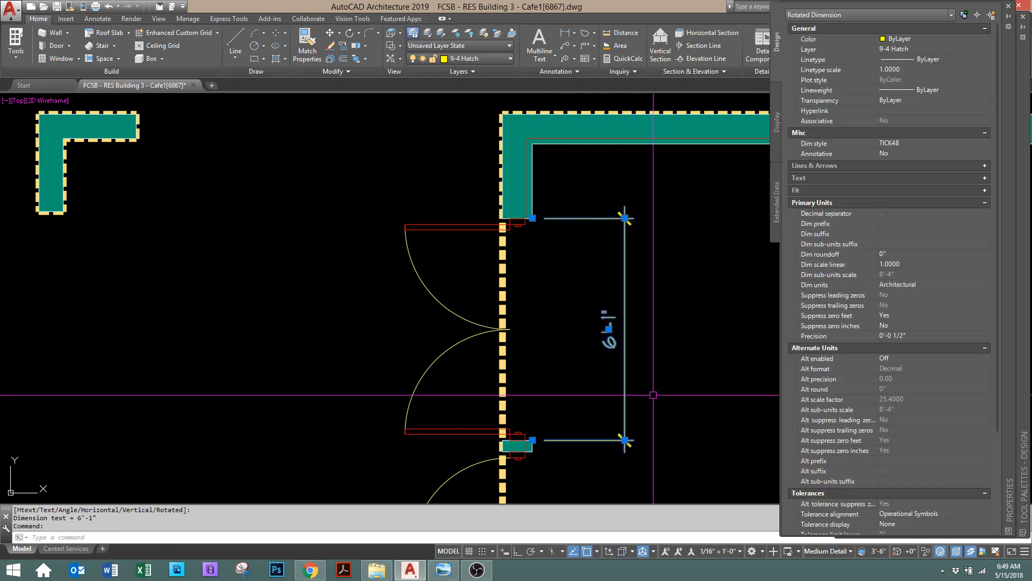
key("Escape")
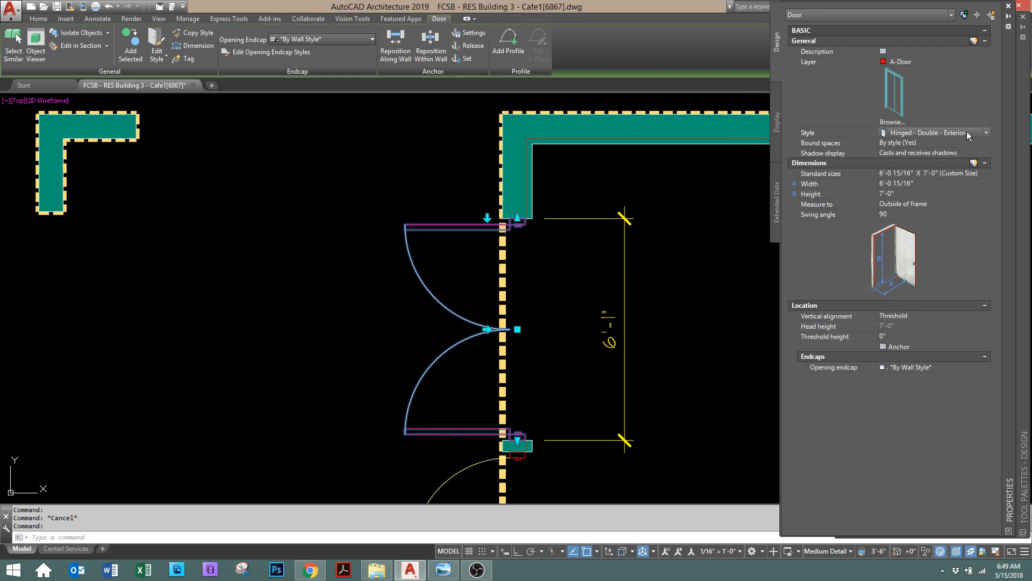
left_click(984, 132)
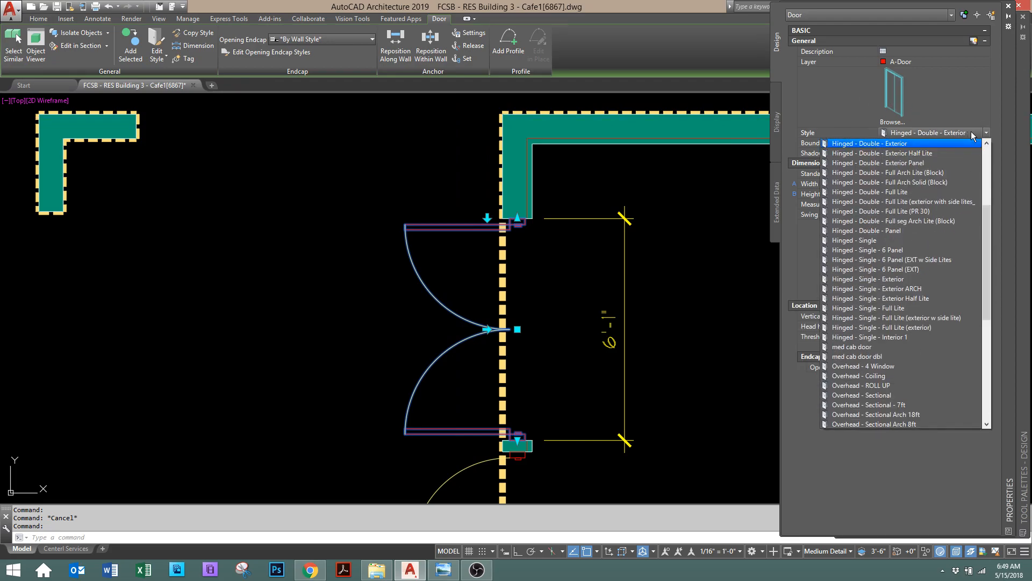
left_click(883, 143)
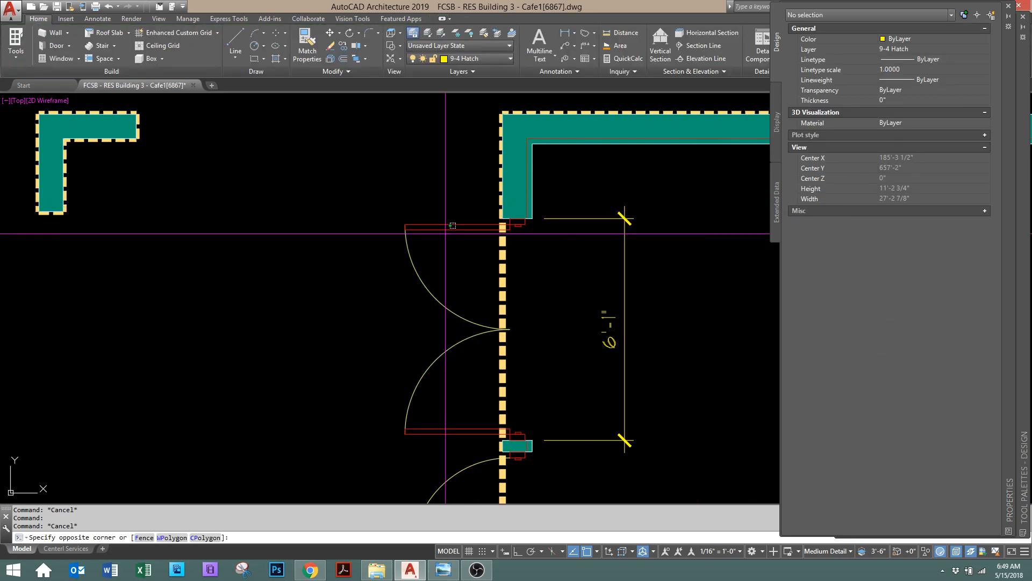
- Dimension one leaf of the double door and set it to measure inside of frame
left_click(452, 226)
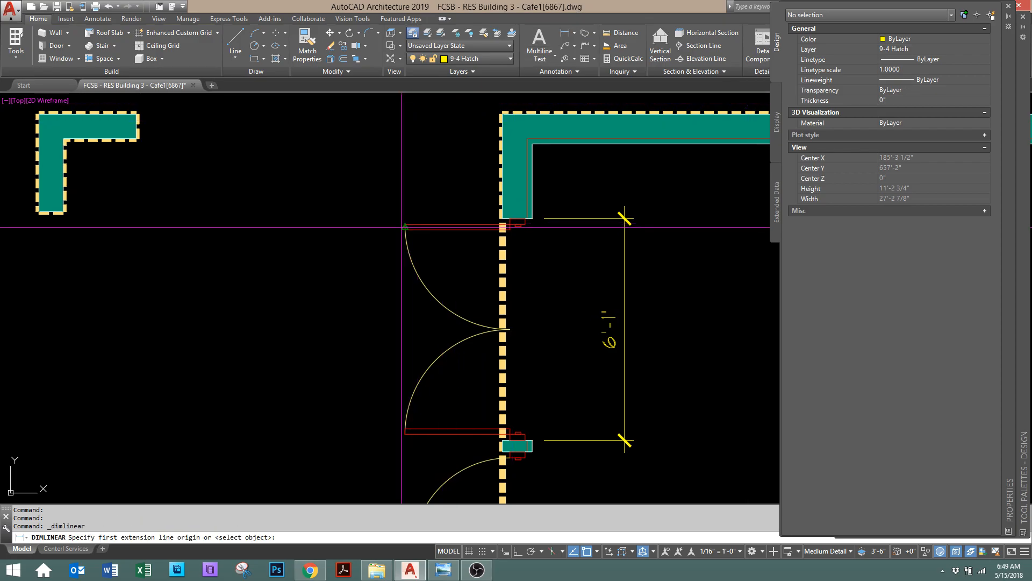
left_click(510, 223)
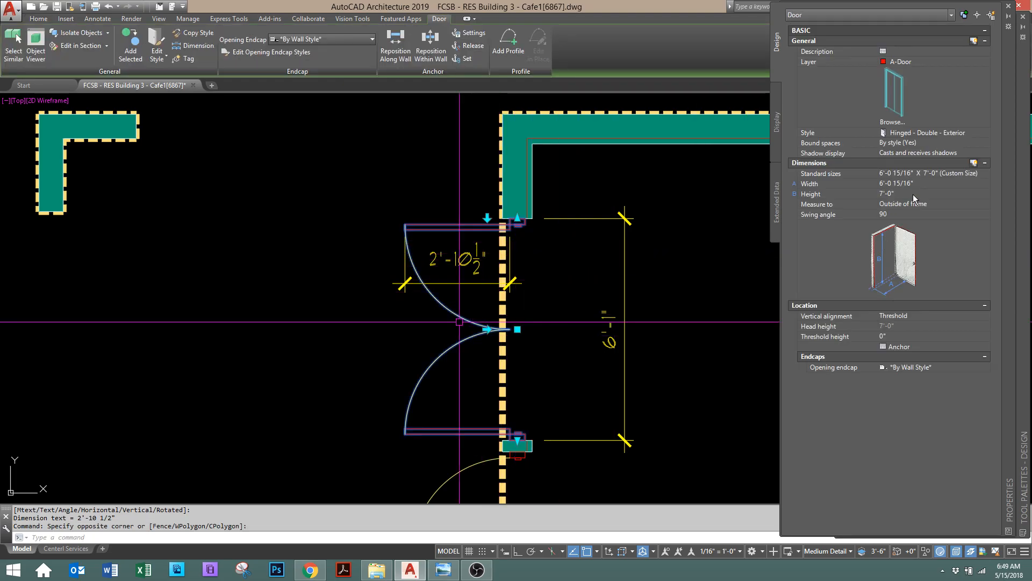
left_click(986, 203)
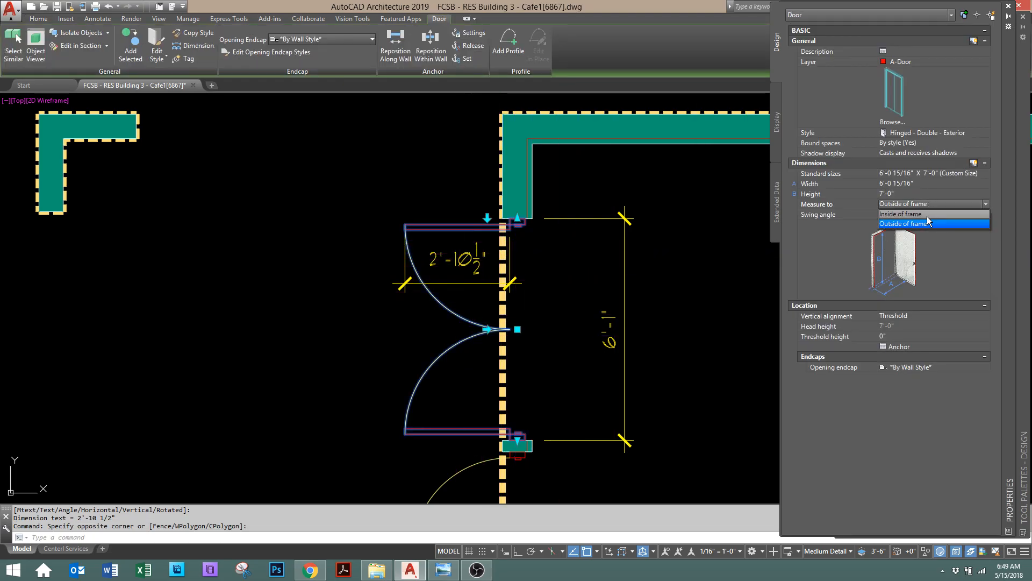
left_click(899, 213)
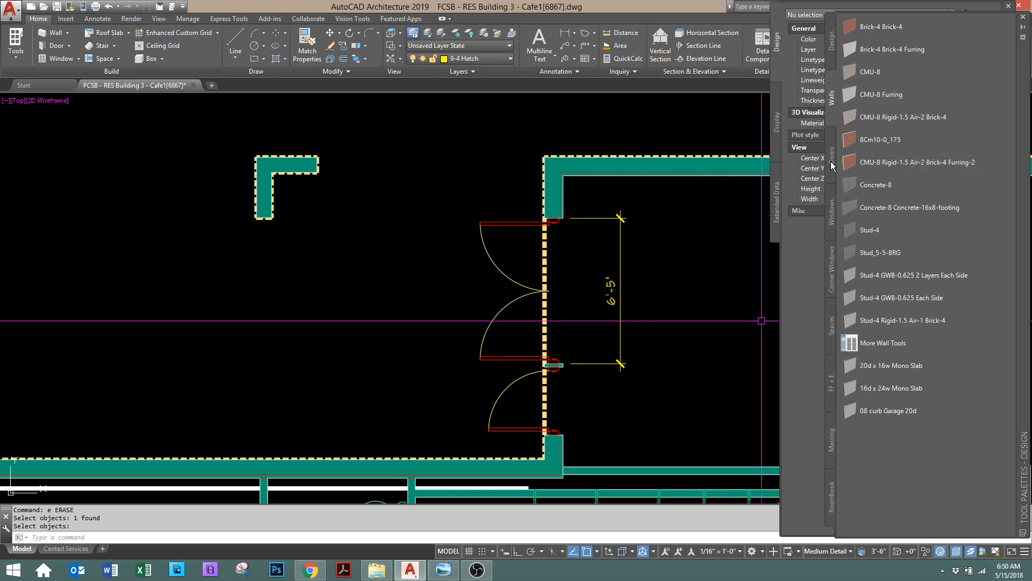
mouse_move(915, 162)
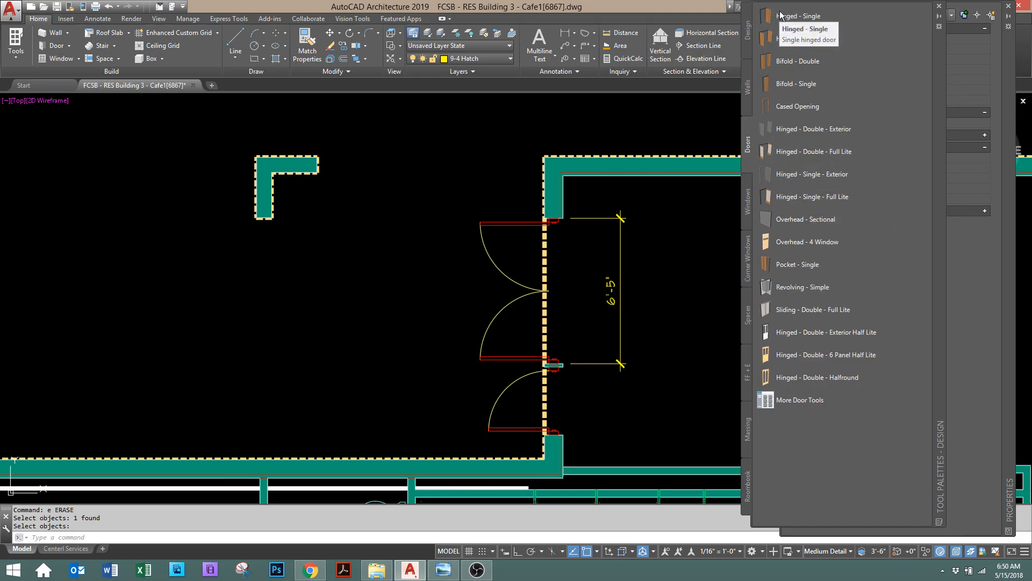
mouse_move(814, 152)
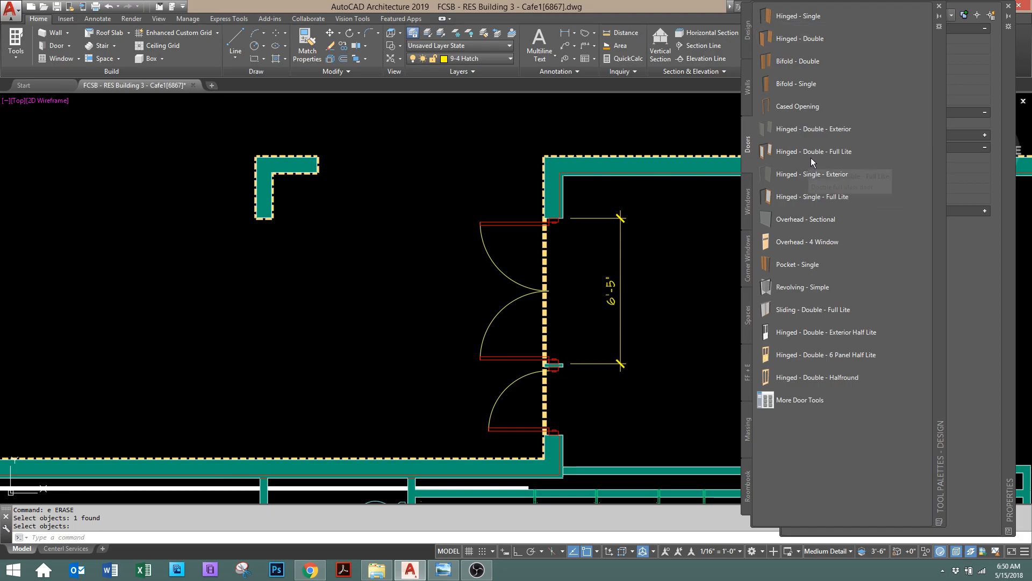
mouse_move(799, 15)
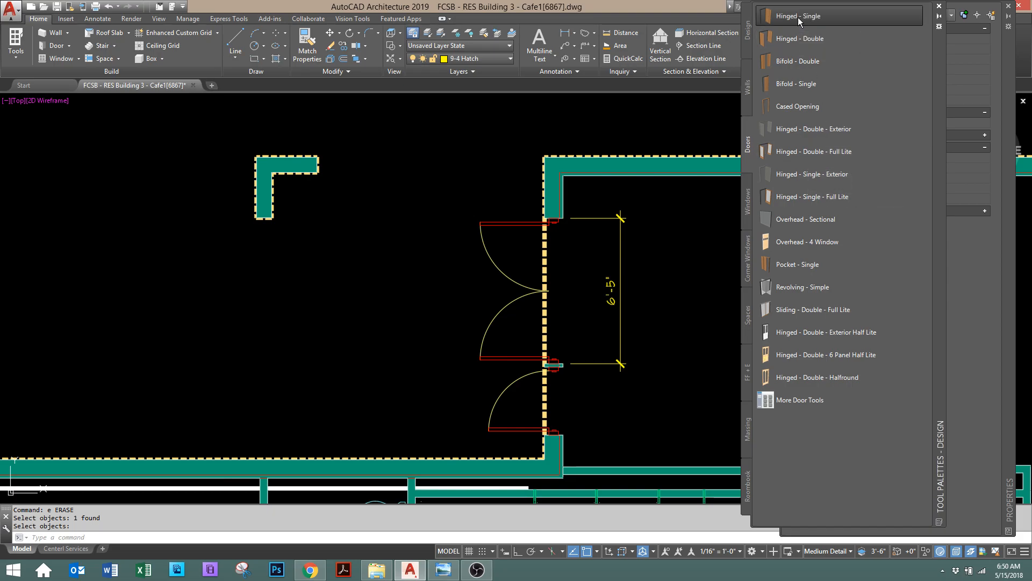
- Bring up the Hinged - Single door tool's properties from the Doors palette
left_click(799, 17)
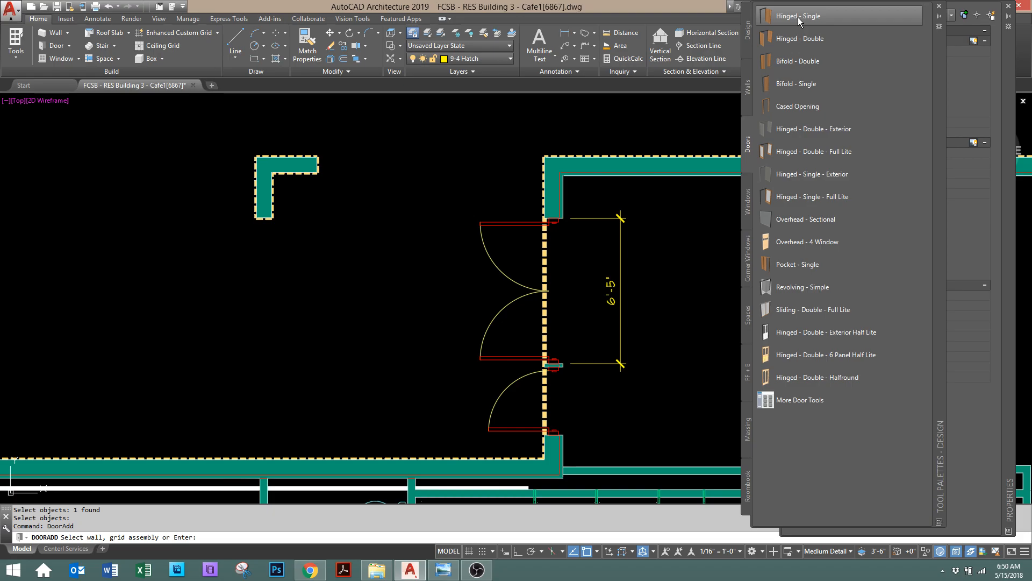
right_click(799, 16)
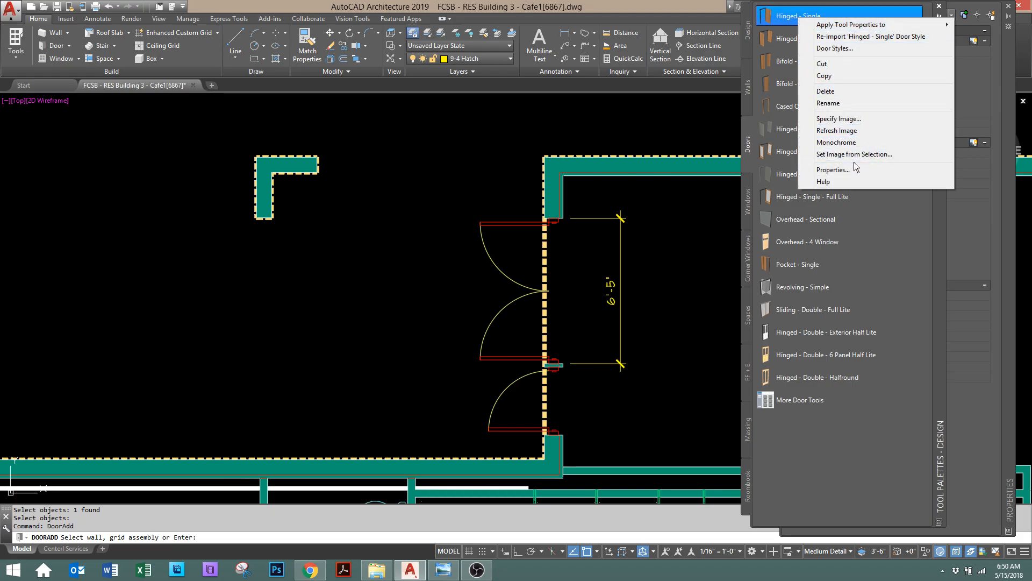
mouse_move(853, 170)
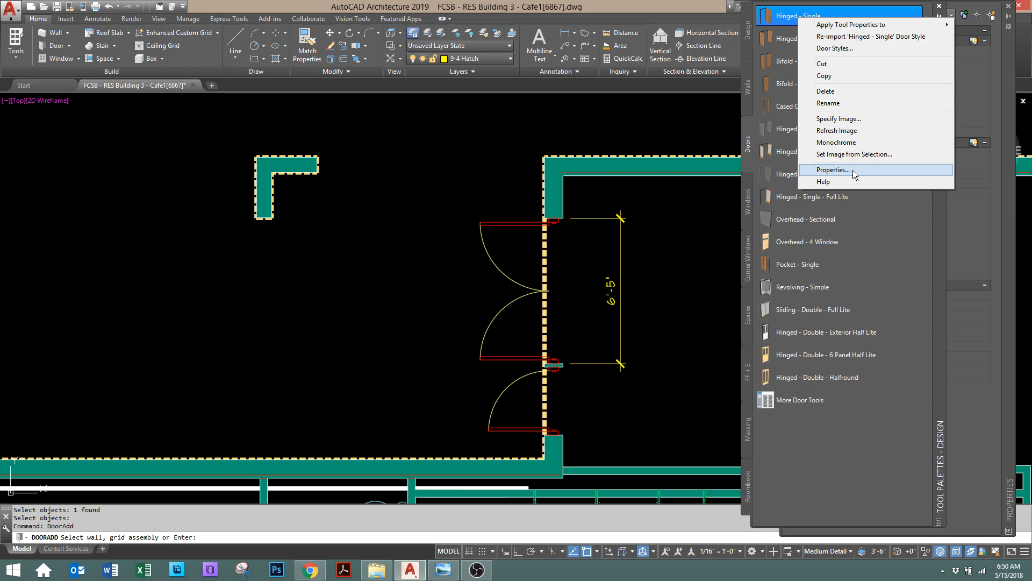
left_click(834, 170)
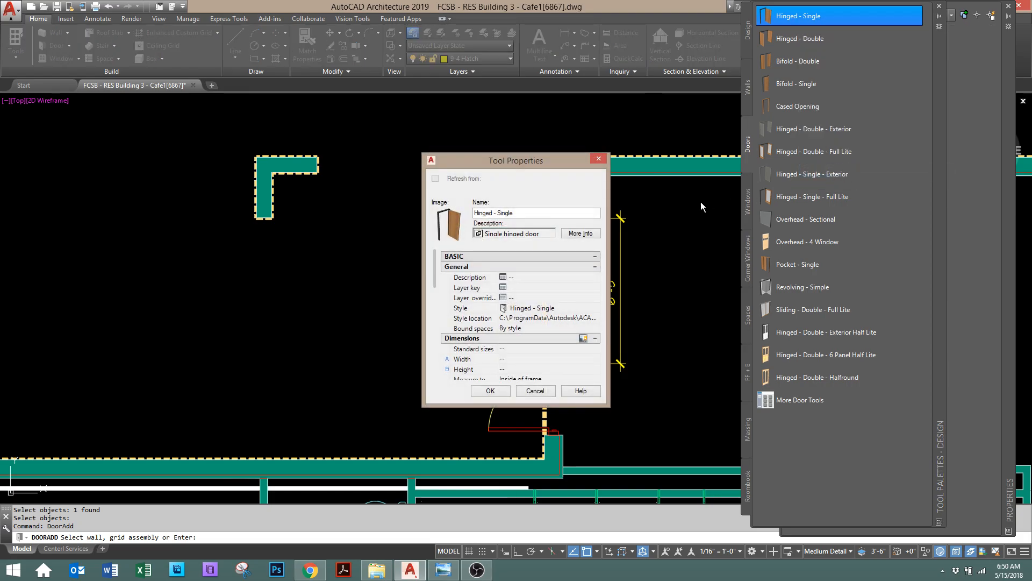
left_click_drag(515, 160, 524, 90)
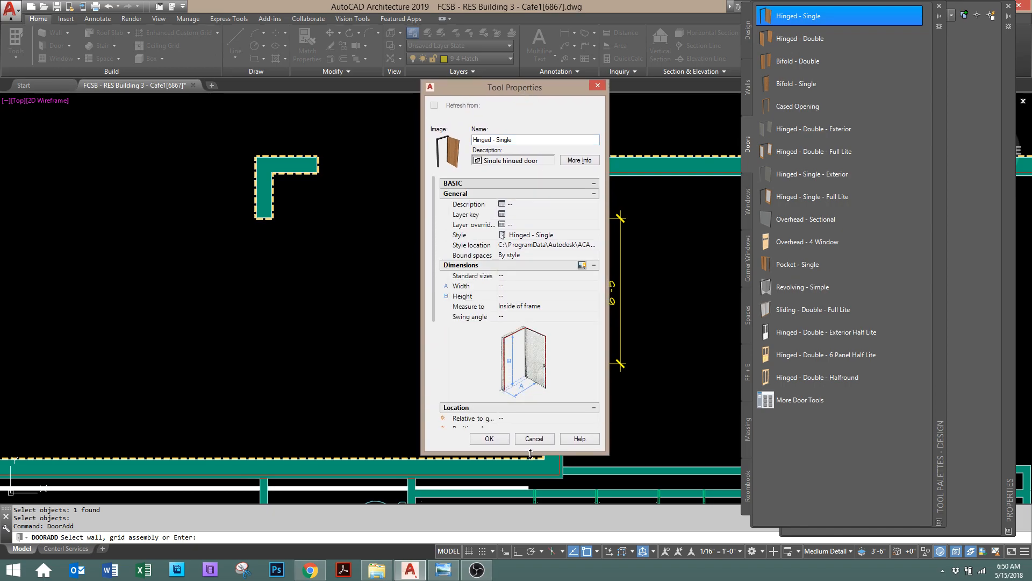
mouse_move(576, 317)
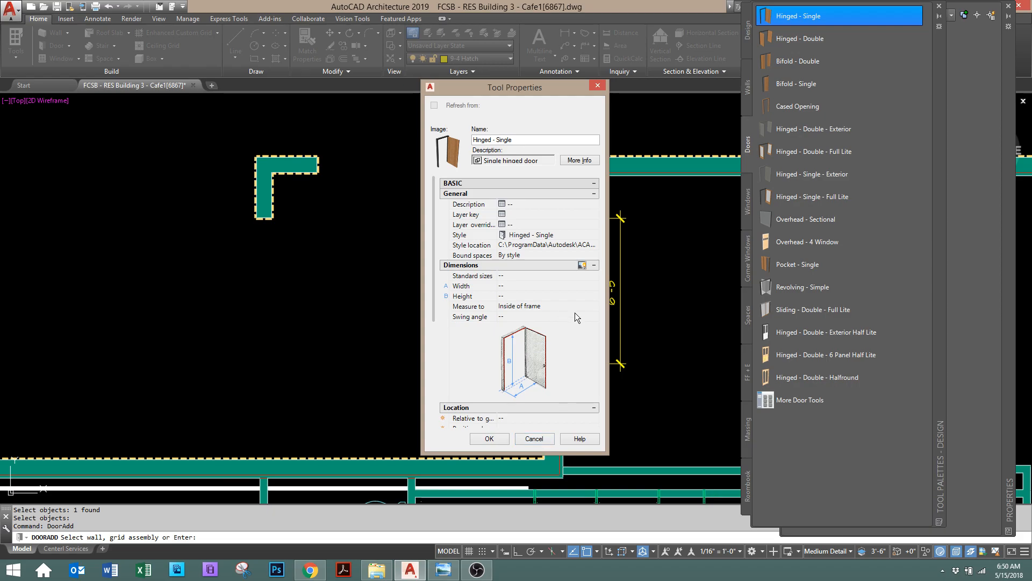
mouse_move(558, 316)
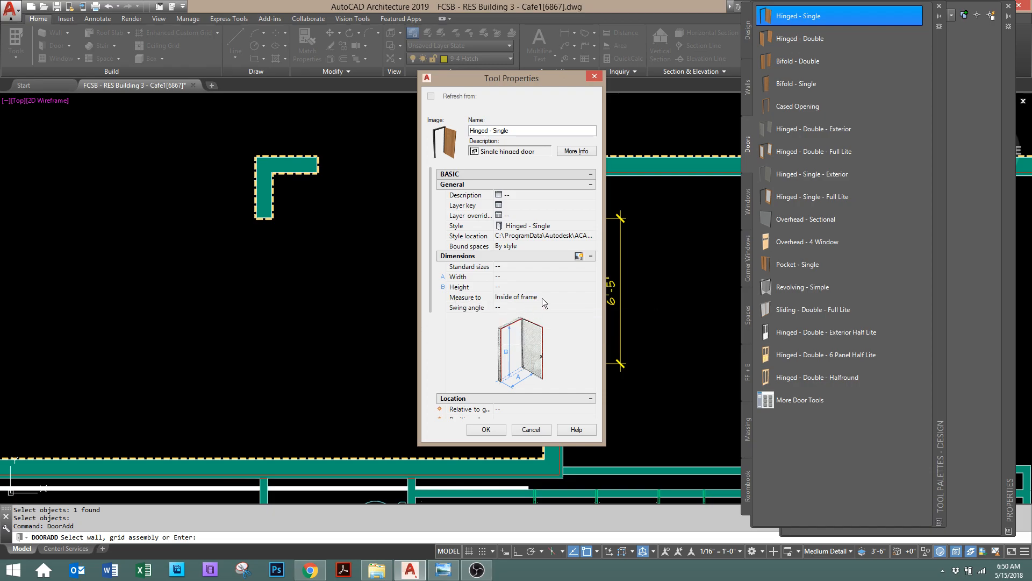
- Set the tool's door size to measure to the inside of frame
left_click(590, 296)
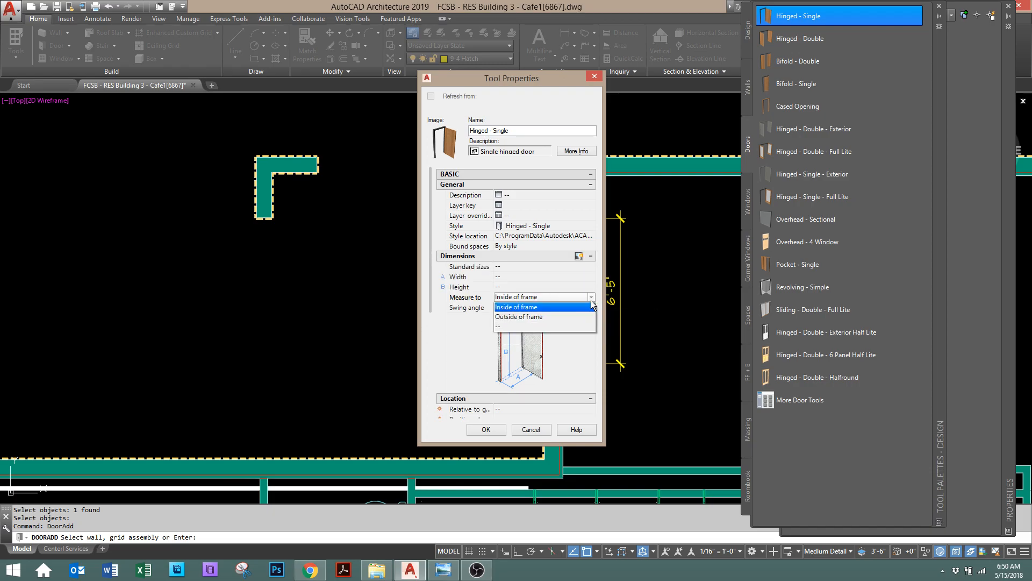
left_click(517, 306)
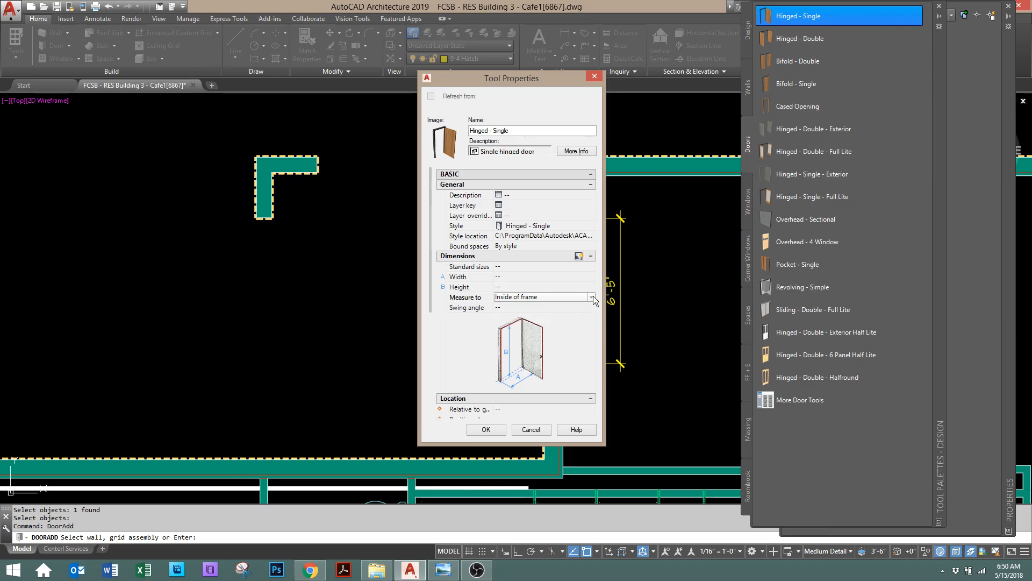
mouse_move(589, 302)
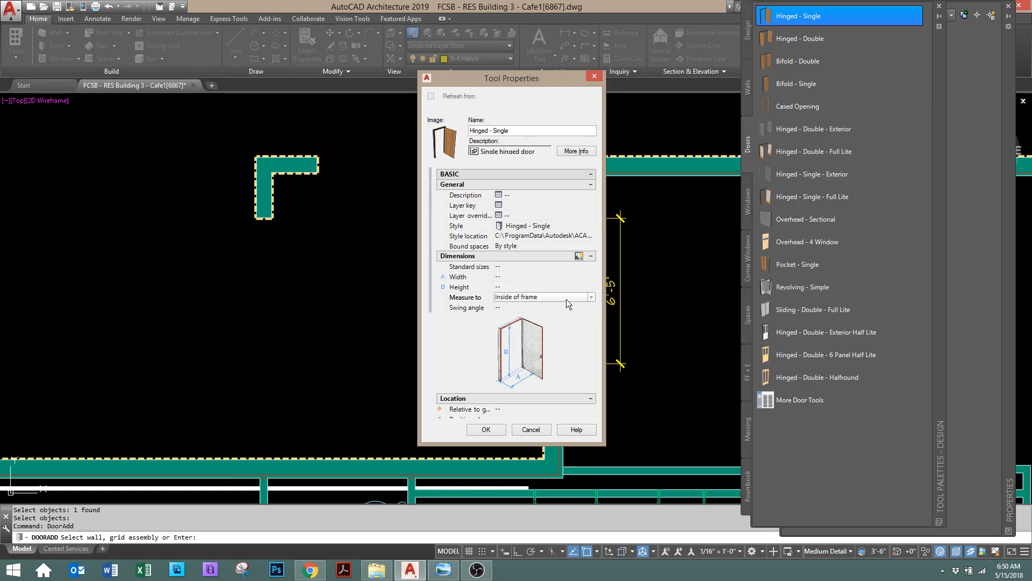
mouse_move(570, 304)
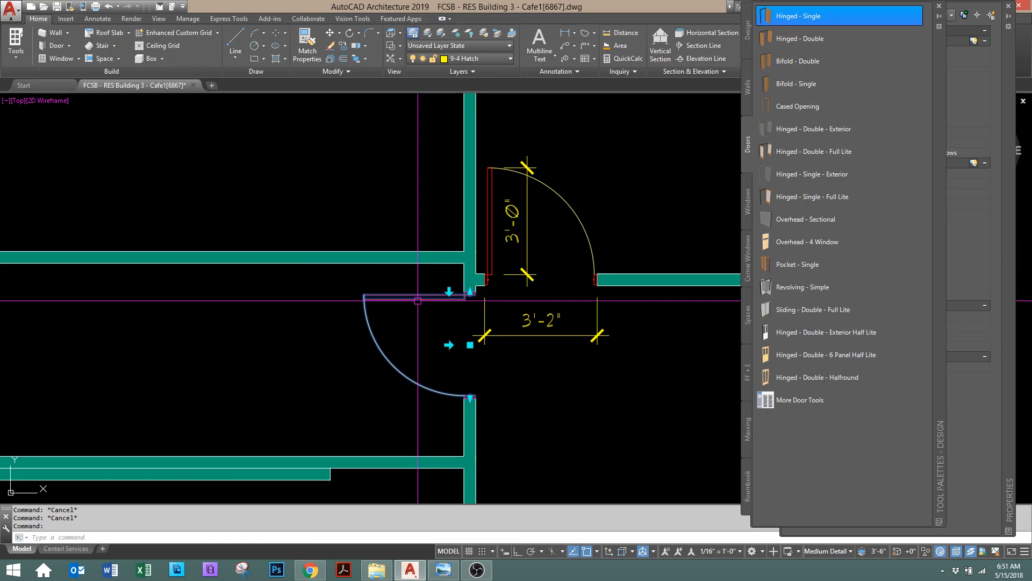
left_click(418, 301)
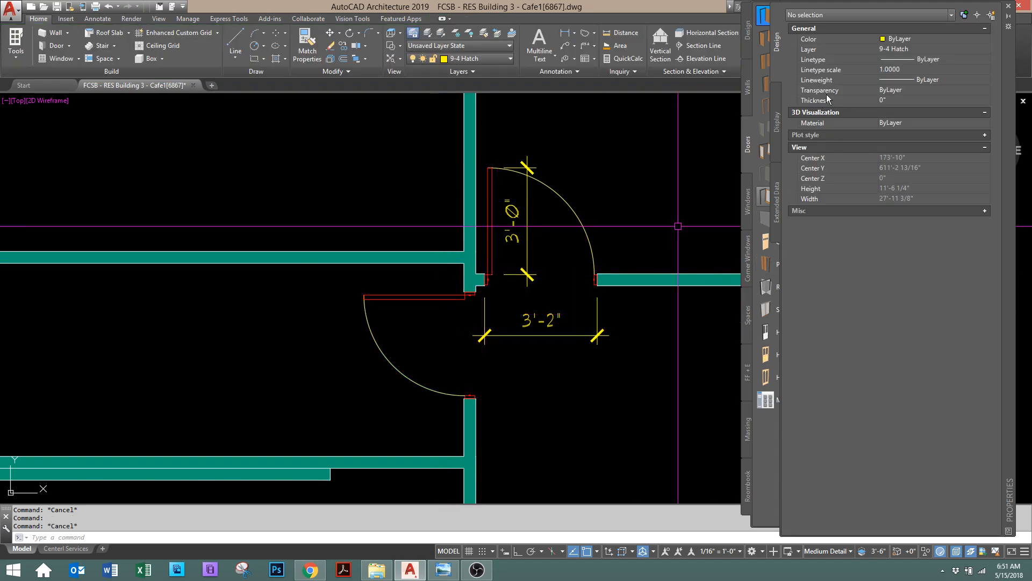
left_click(765, 144)
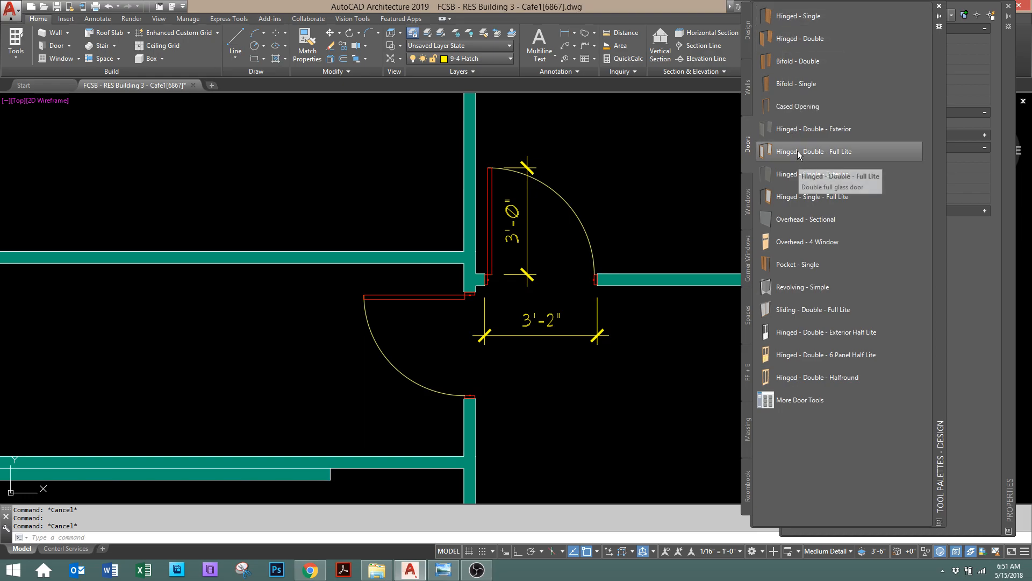
right_click(816, 150)
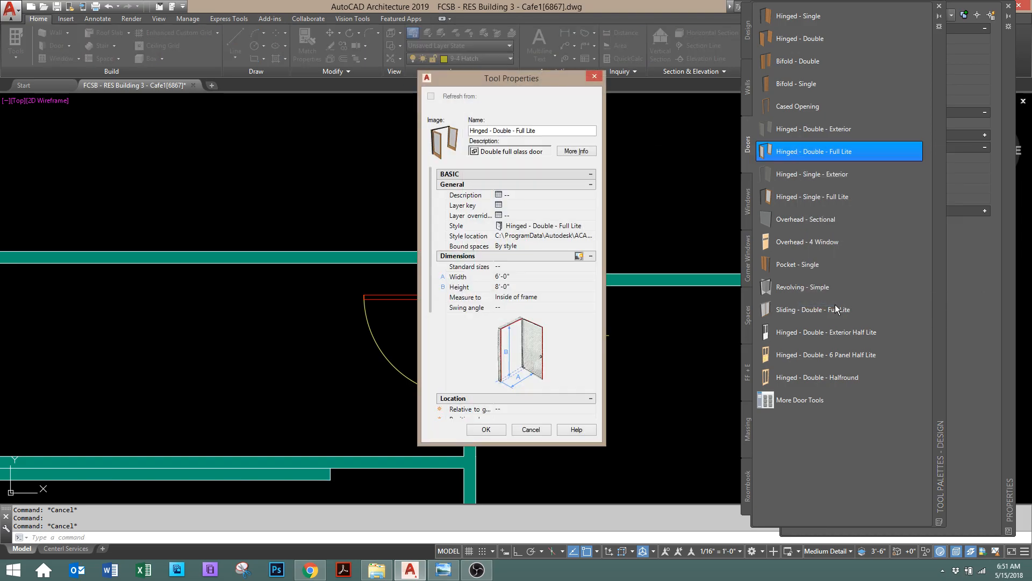
mouse_move(523, 267)
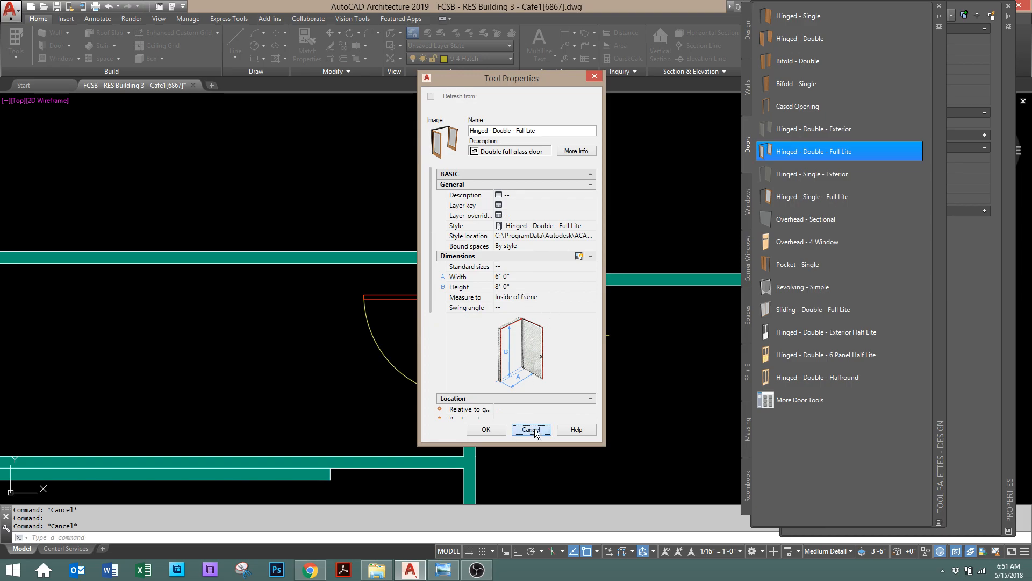
left_click(530, 429)
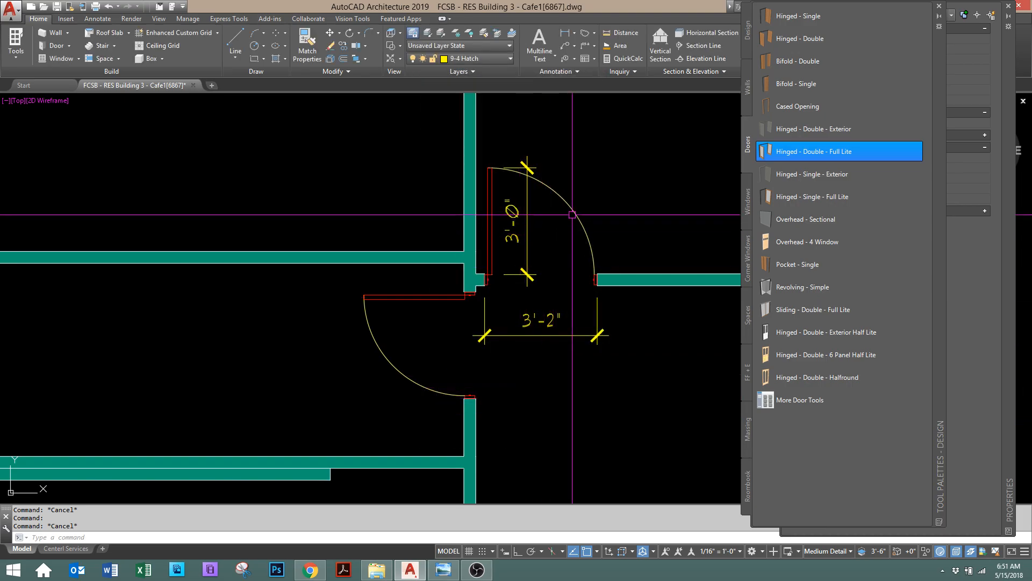
scroll("down", 3)
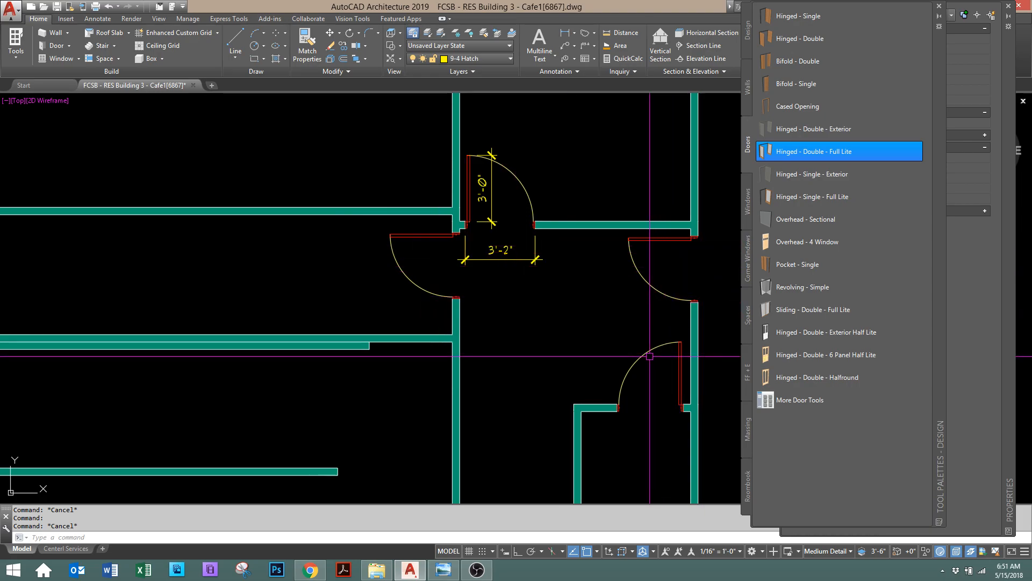
- Select the lower single hinged door and review its Measure to setting in Properties
left_click(652, 378)
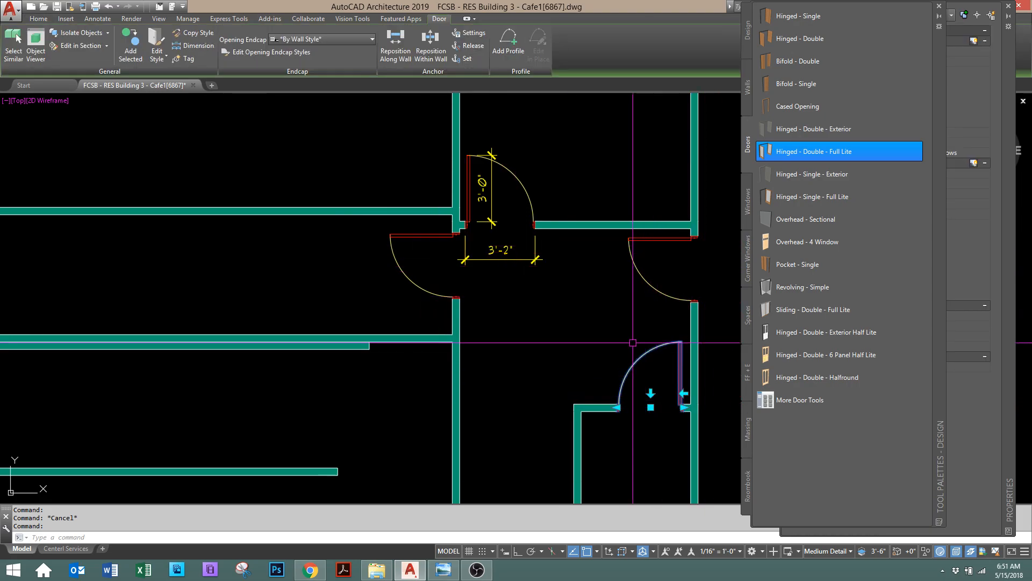
left_click(764, 150)
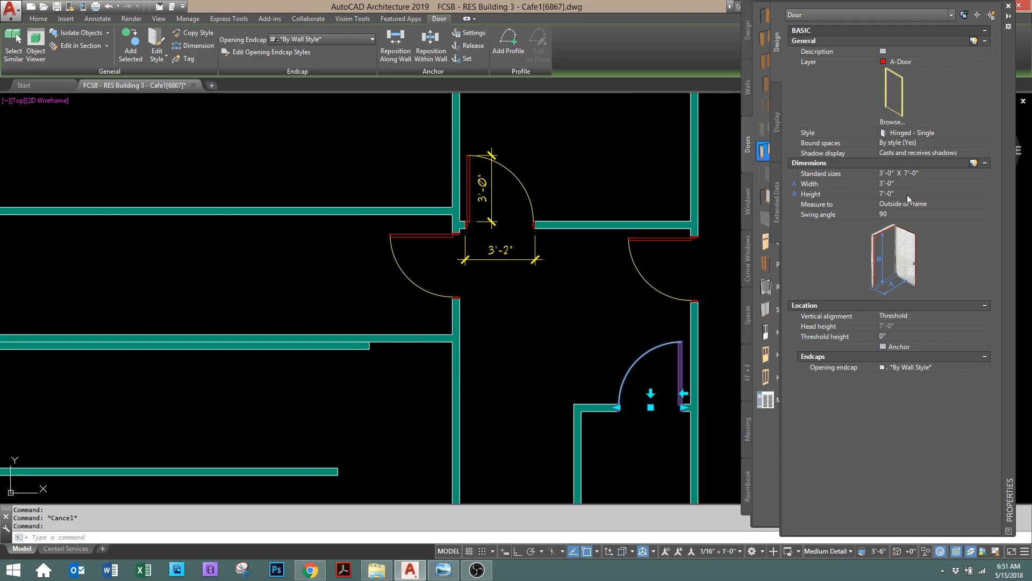
left_click(934, 203)
type("e")
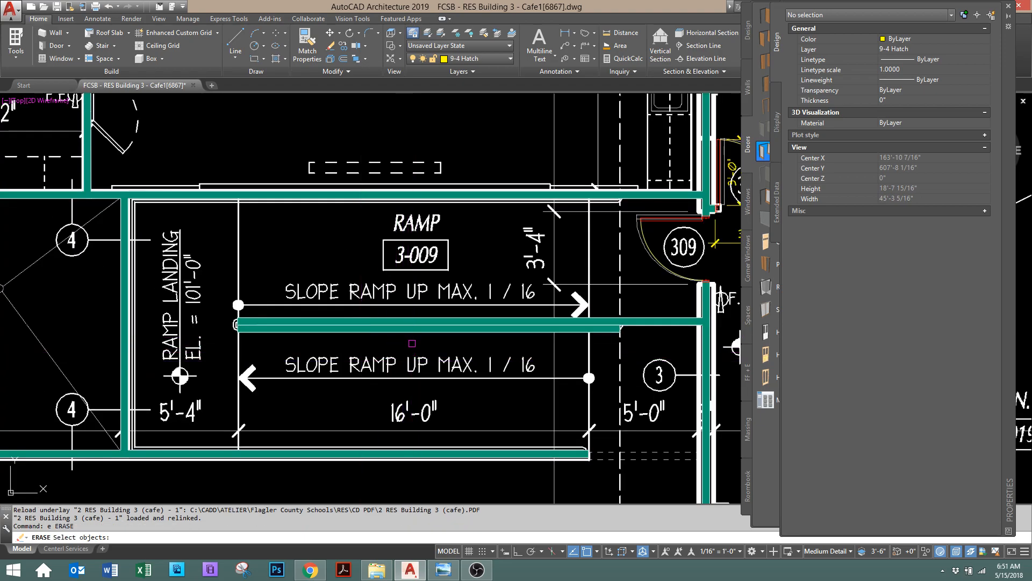
- Erase the wall between the ramp runs and pick the Railing tool from the Design palette
left_click(409, 301)
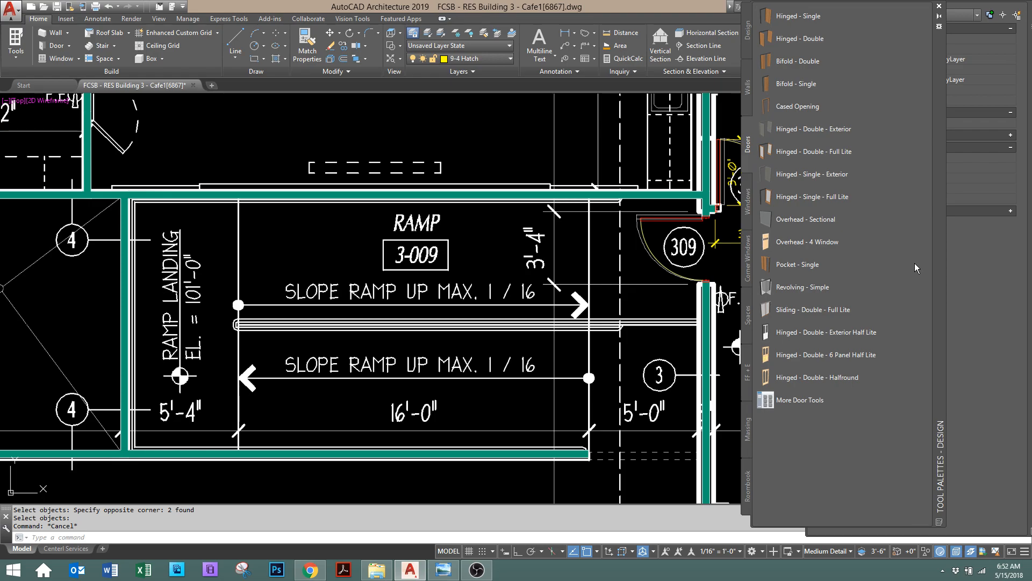
left_click(746, 33)
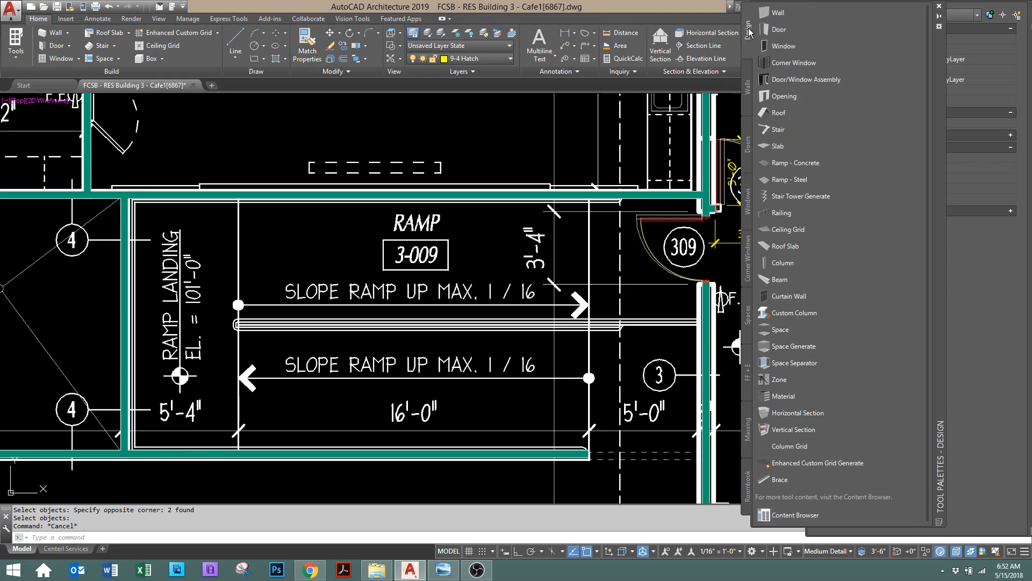
mouse_move(799, 179)
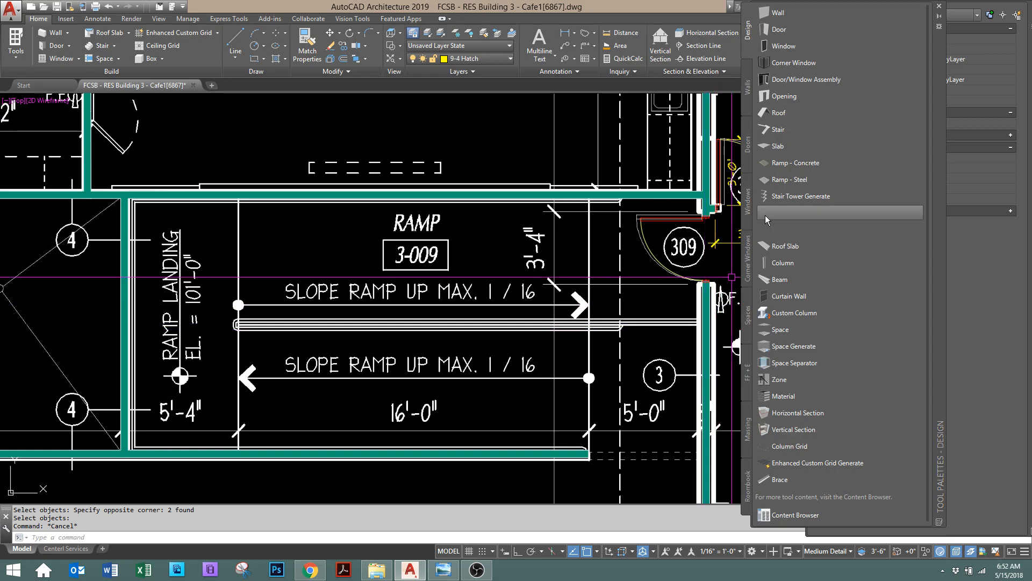
mouse_move(788, 180)
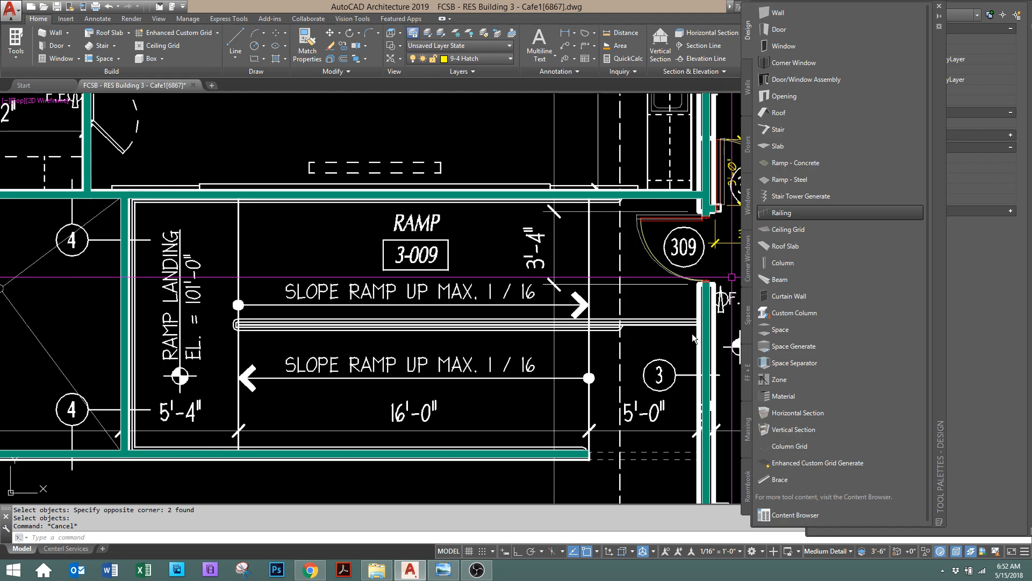
left_click(781, 213)
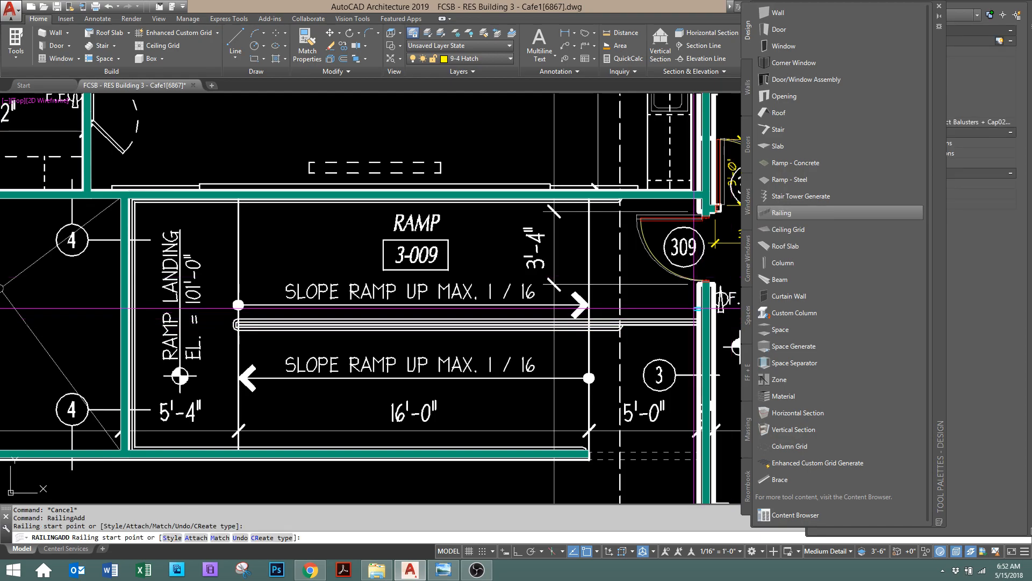
- Place the railing from the divider's left end to its right end between the ramp runs
left_click(239, 304)
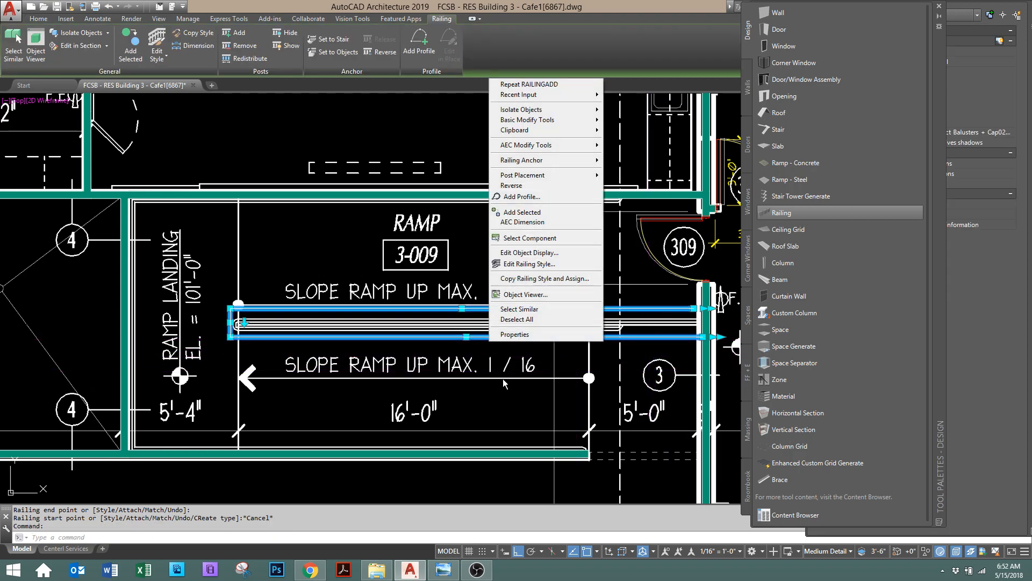
left_click(519, 294)
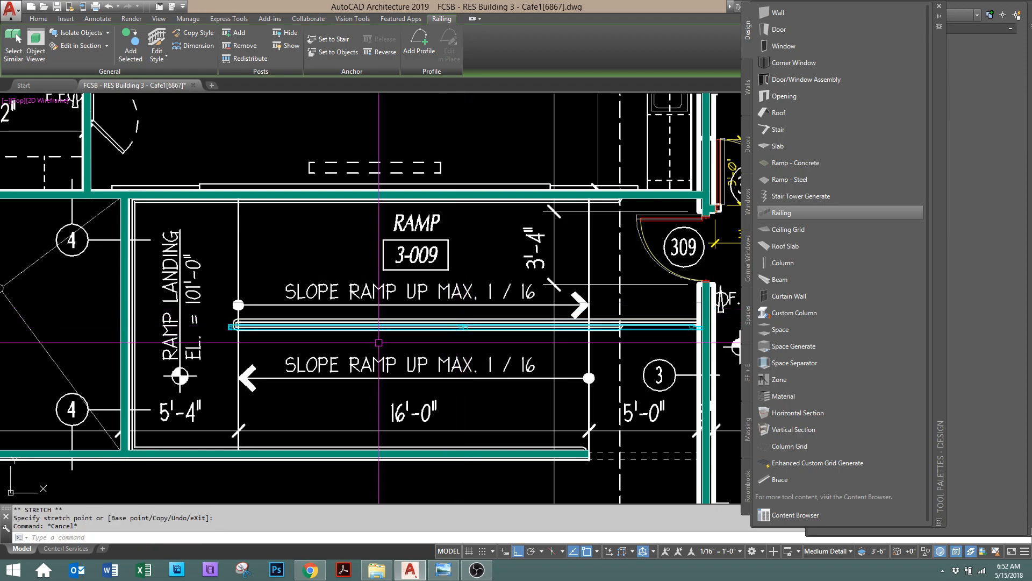
left_click(39, 18)
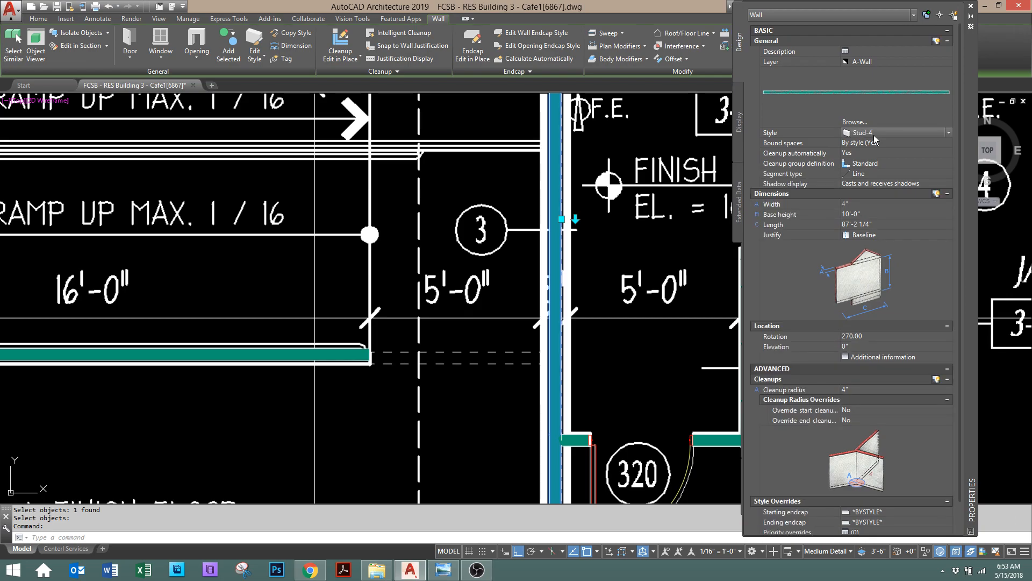
- Change the wall beside the ramp to a thicker Stud-4 style and move it into alignment
left_click(948, 132)
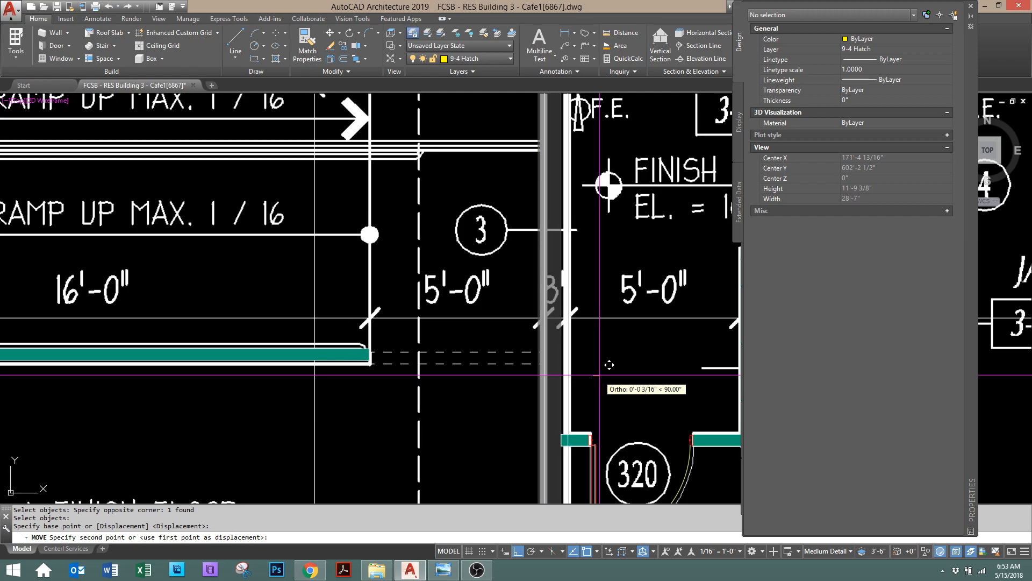
left_click(610, 364)
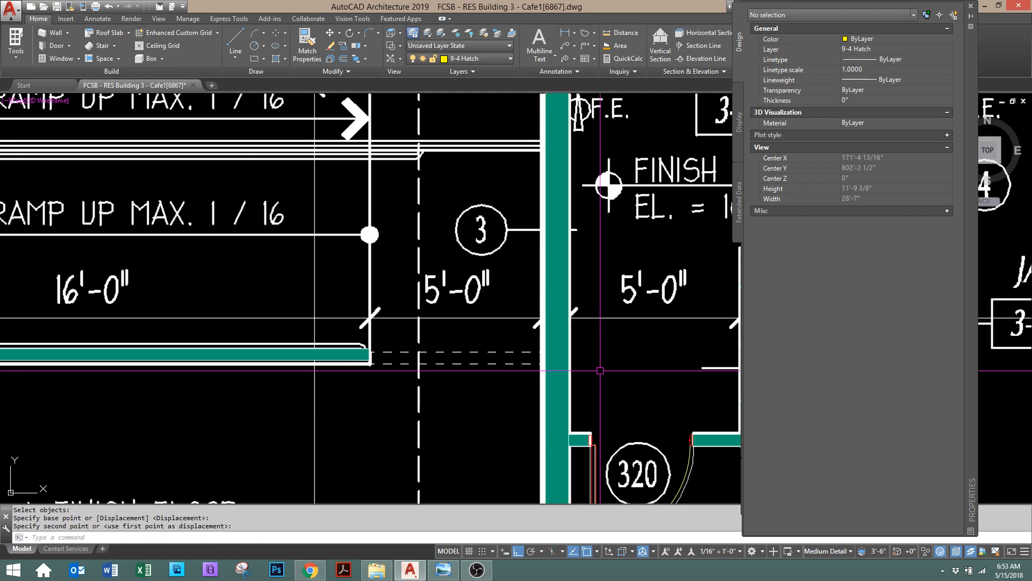
scroll("down", 3)
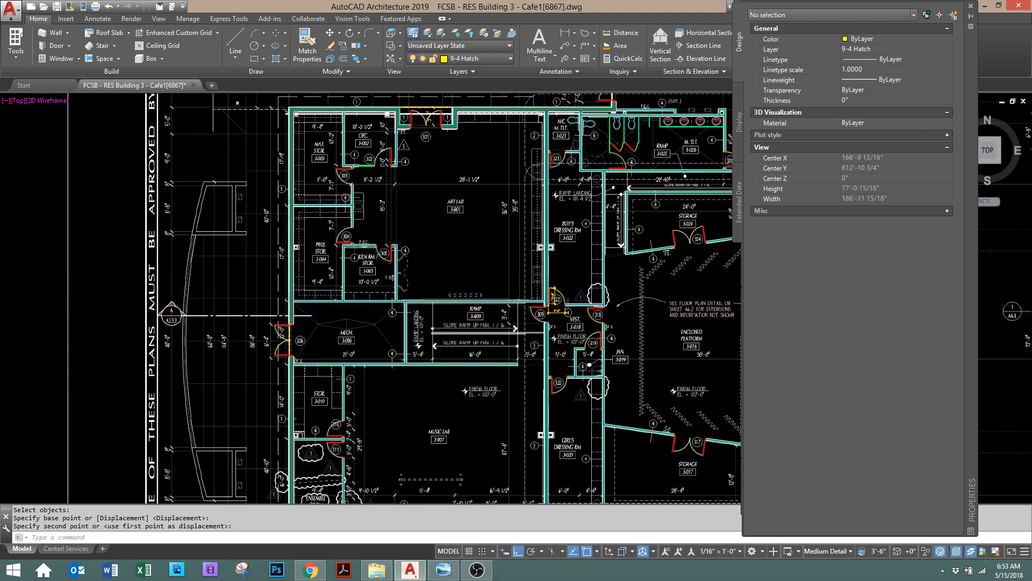
scroll("down", 3)
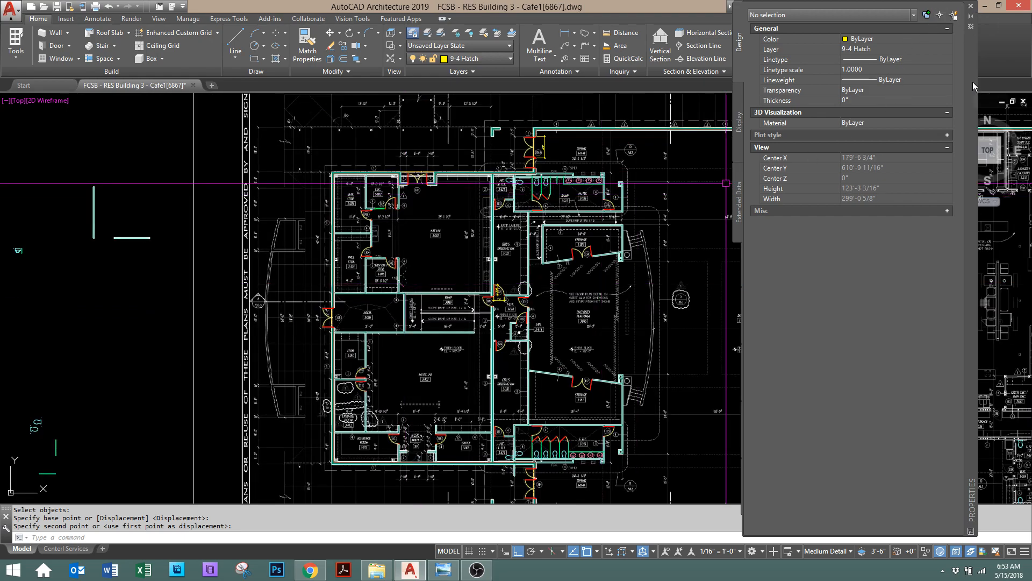